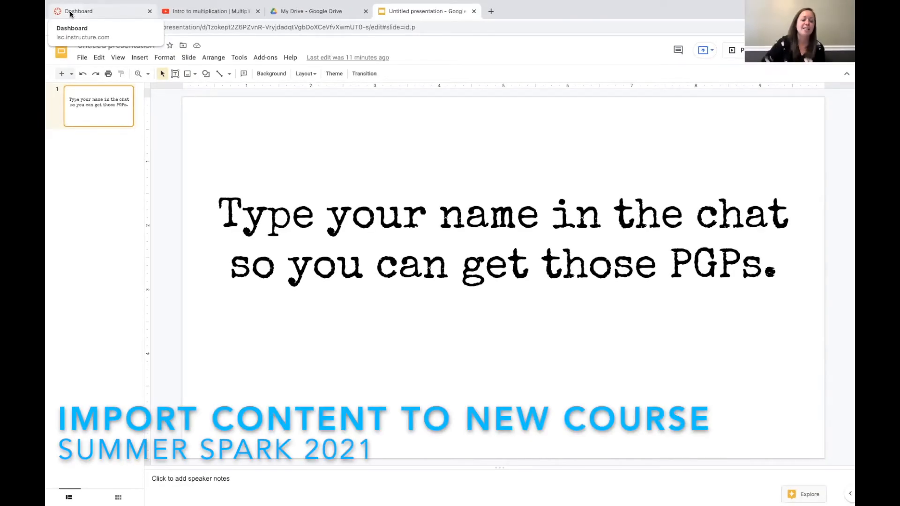
Step: Switch from the Google Slides presentation to the Canvas Dashboard browser tab
click(103, 11)
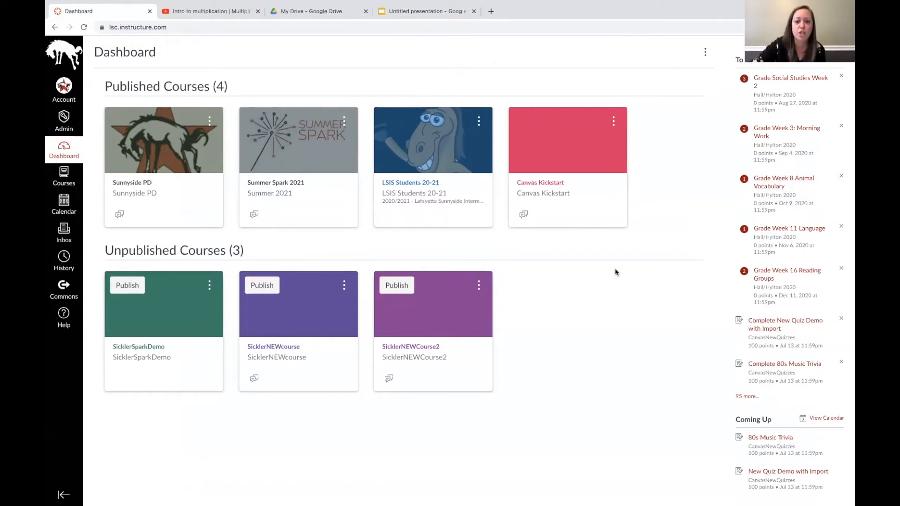
mouse_move(633, 305)
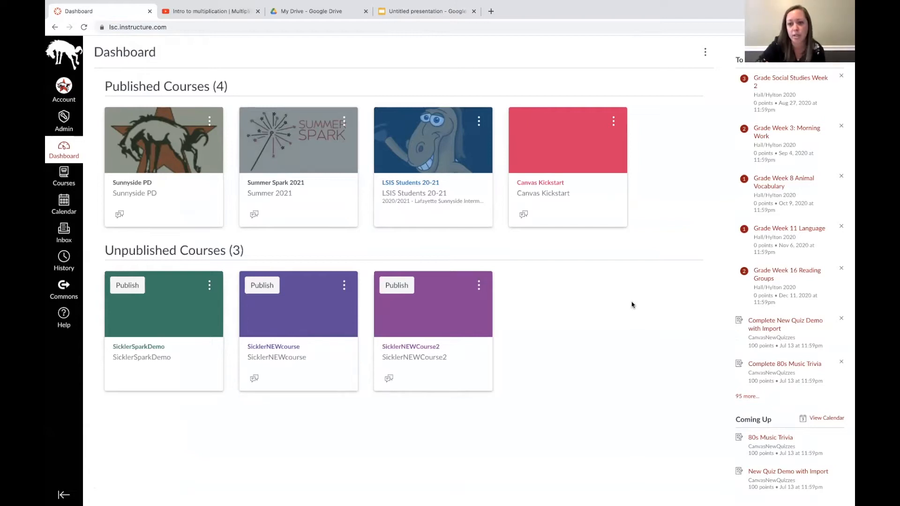
mouse_move(628, 312)
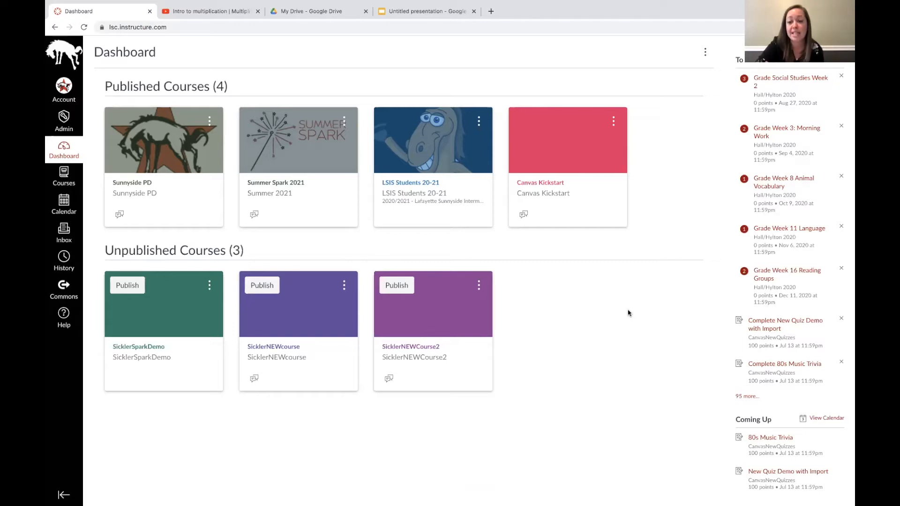
mouse_move(588, 334)
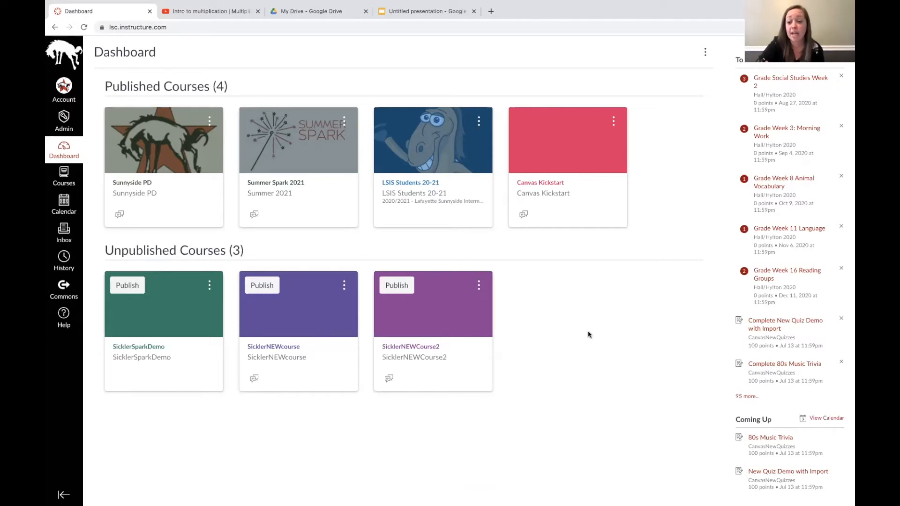
mouse_move(218, 324)
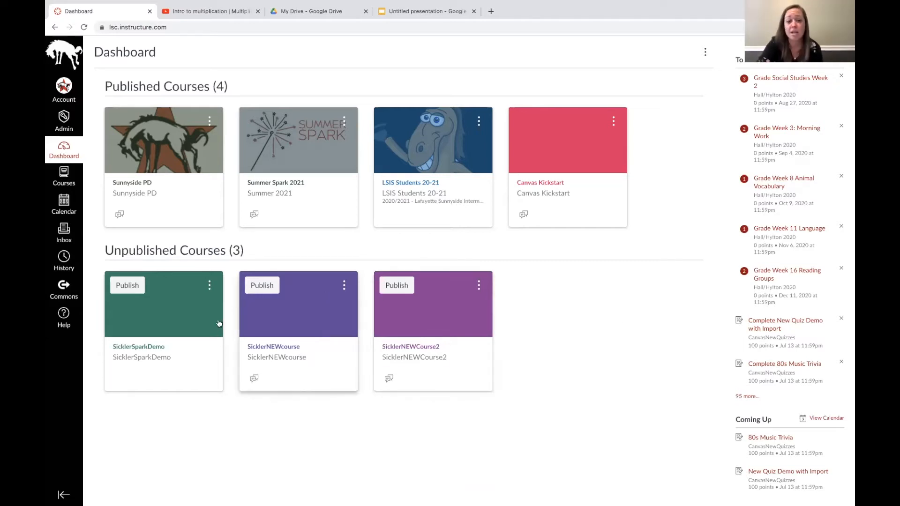
mouse_move(382, 426)
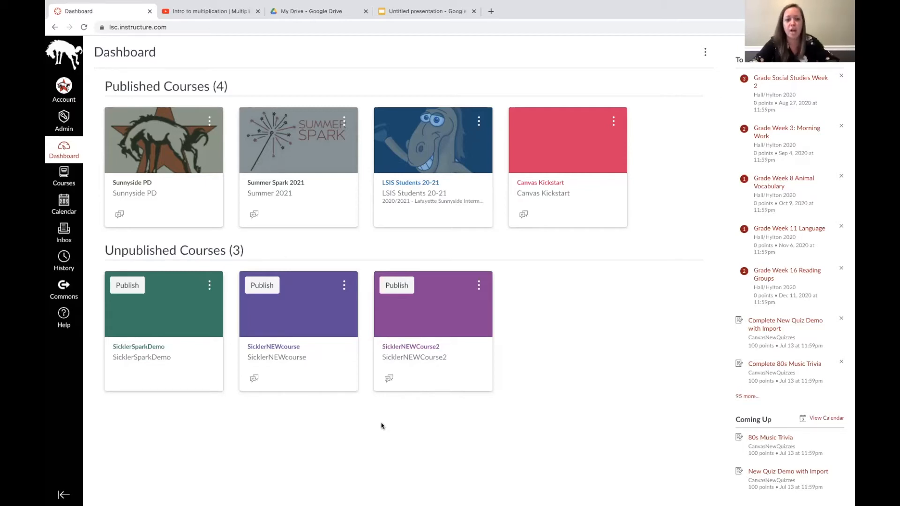
mouse_move(303, 329)
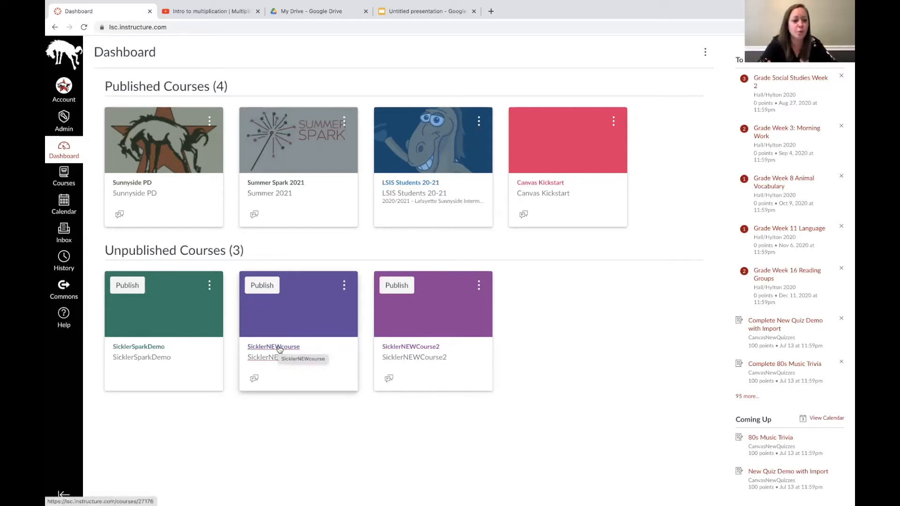
Step: Open the SicklerNEWcourse course, then go to its Settings
click(274, 346)
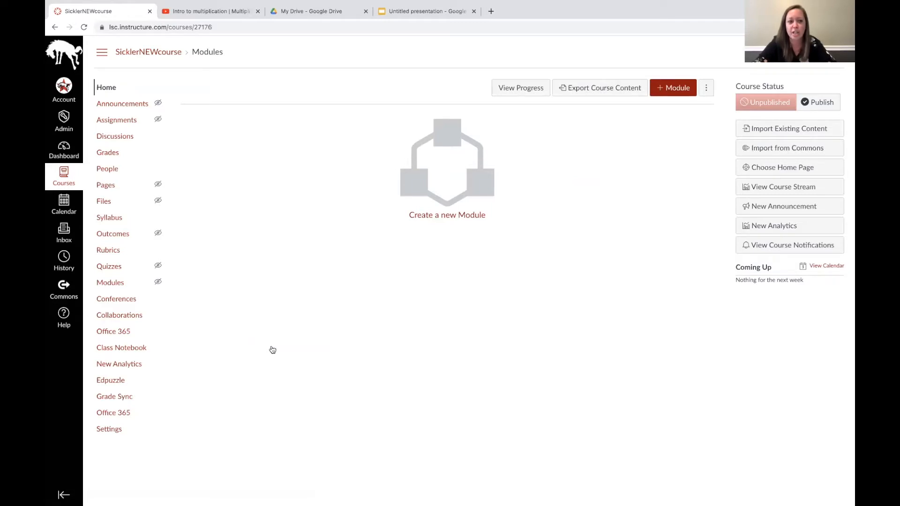
mouse_move(270, 348)
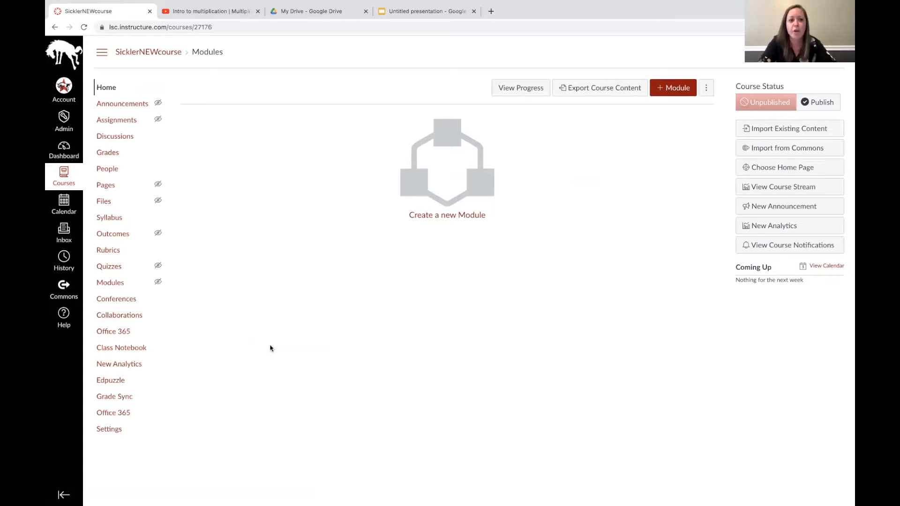
mouse_move(114, 397)
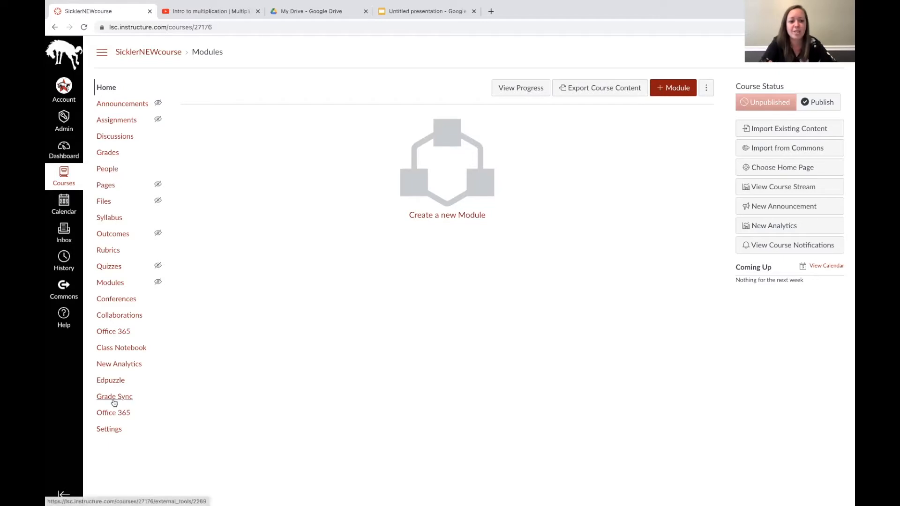
mouse_move(108, 429)
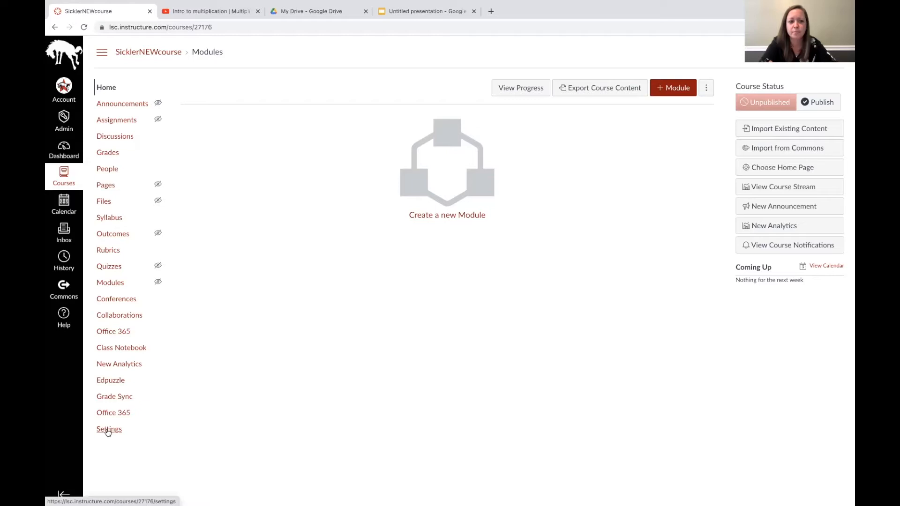
click(109, 429)
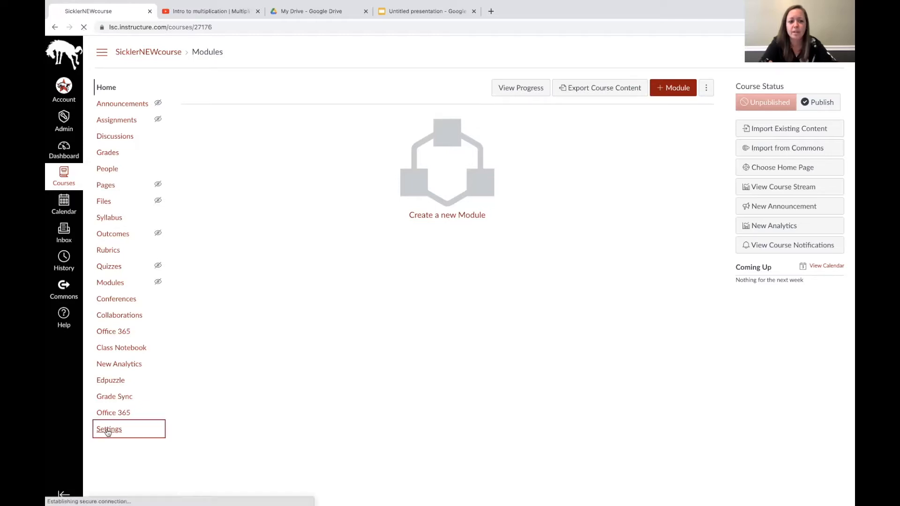
Step: From SicklerNEWcourse Settings, go to the Import Course Content page
click(109, 429)
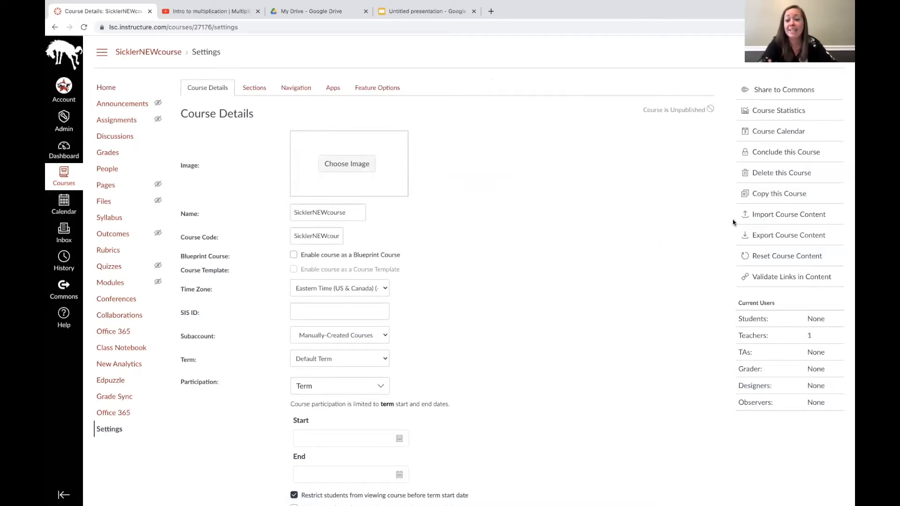
mouse_move(788, 214)
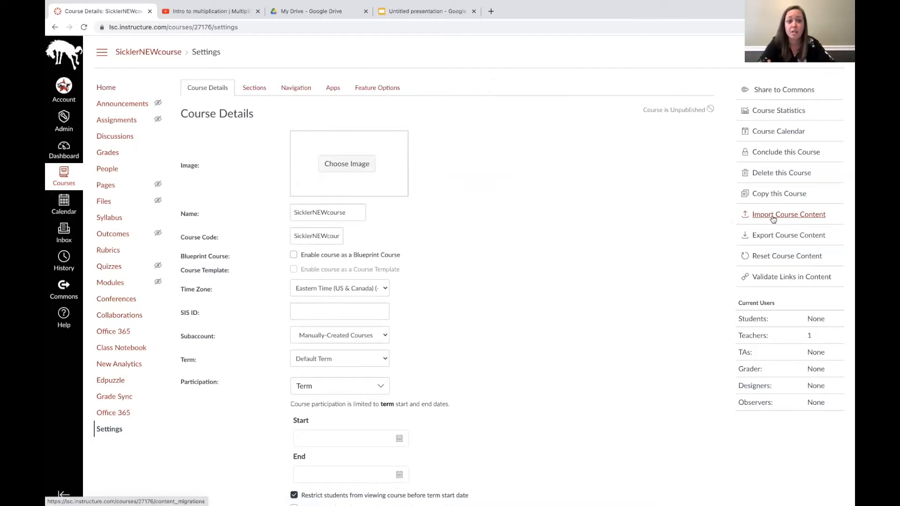
click(788, 214)
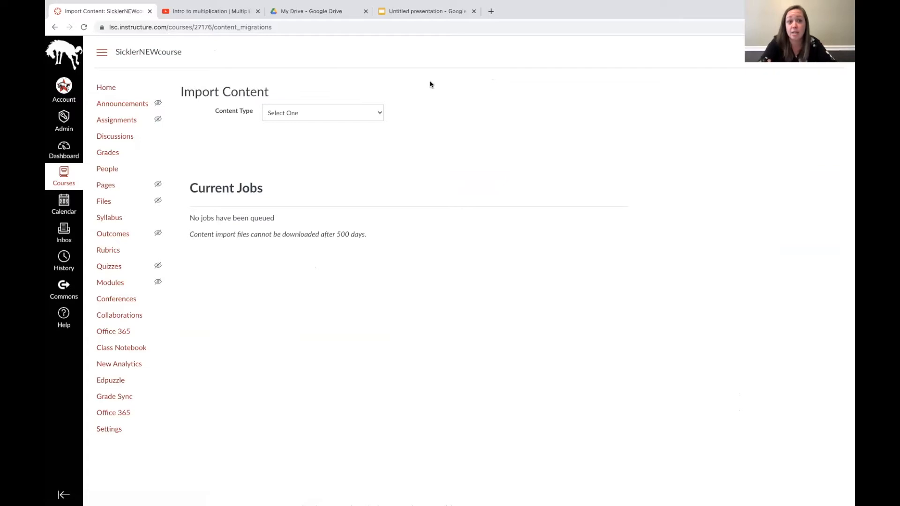
mouse_move(299, 114)
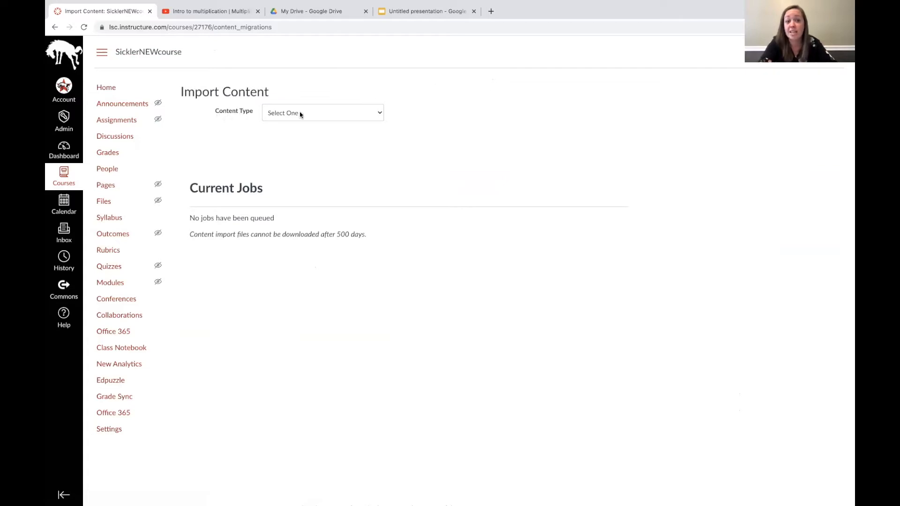
Step: Set the import Content Type to 'Copy a Canvas Course'
click(322, 113)
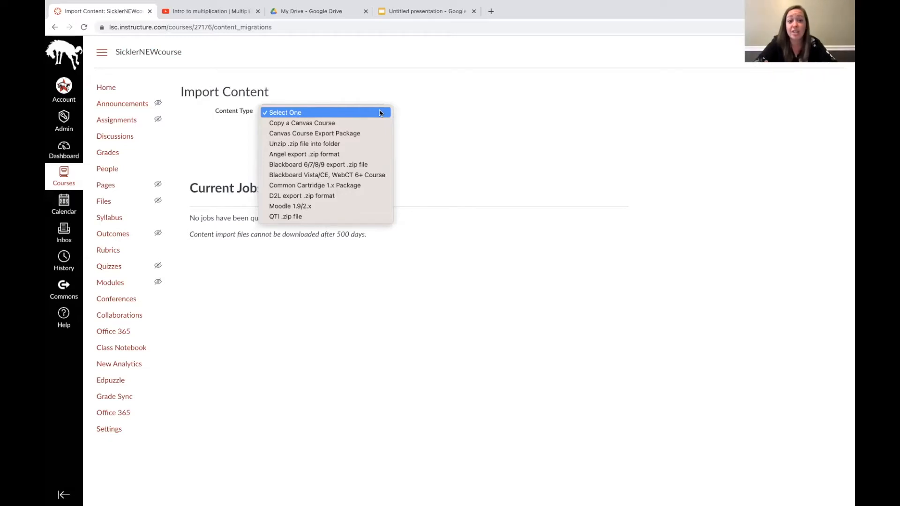
mouse_move(302, 122)
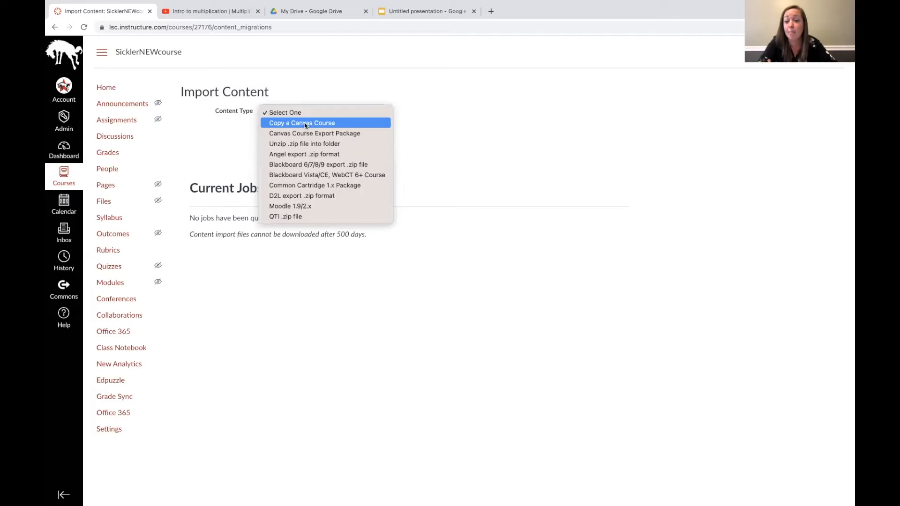
mouse_move(312, 125)
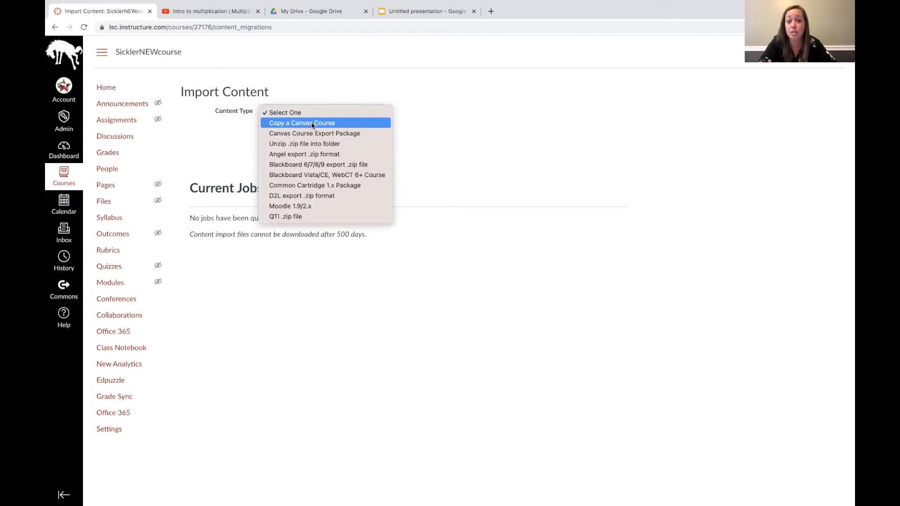
click(301, 122)
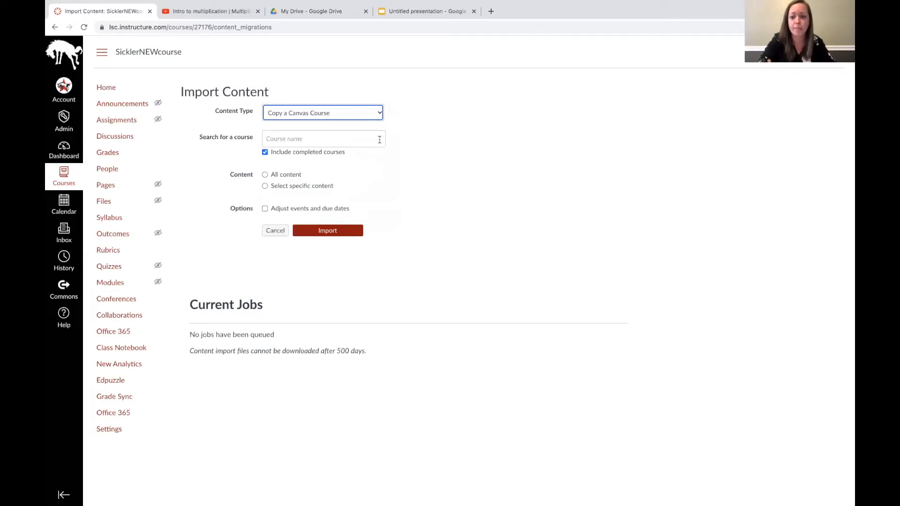
mouse_move(370, 202)
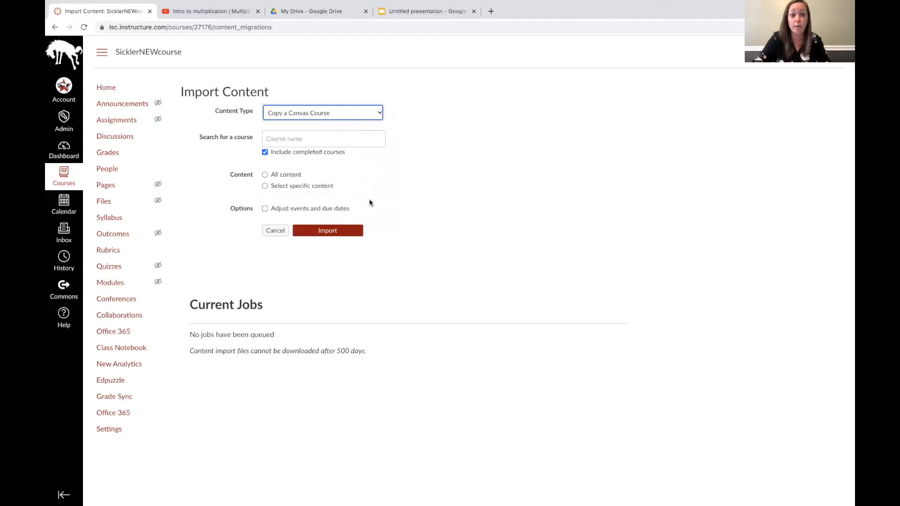
Step: Search 'SICKLER', pick SicklerSparkDemo as the source, and select All content
click(322, 138)
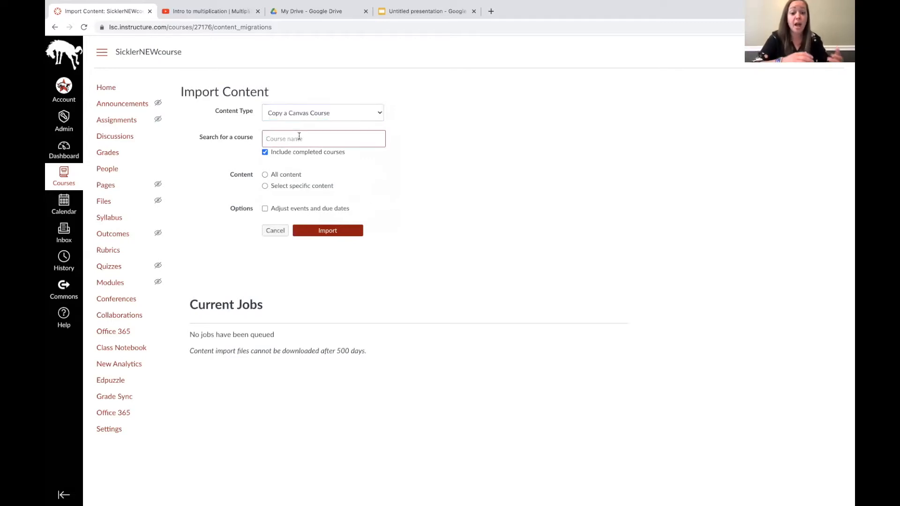
text(Si)
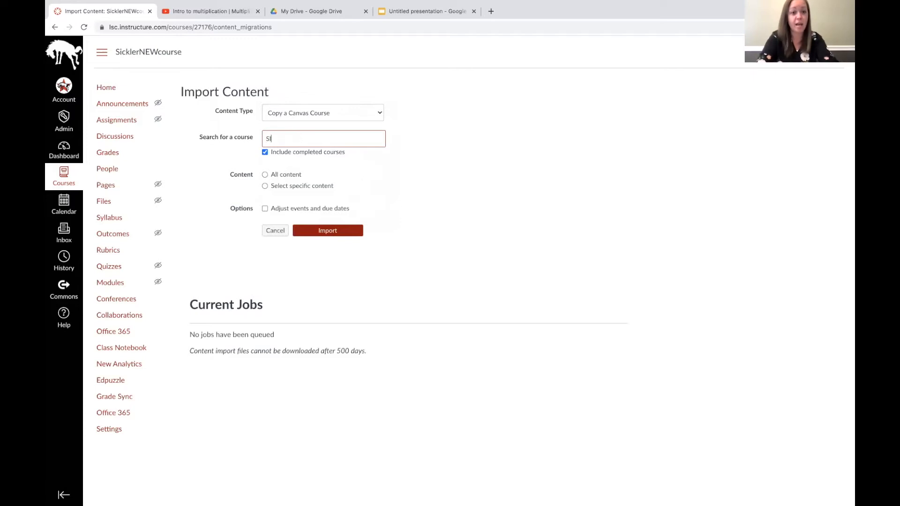
text(SICKLERSPAR)
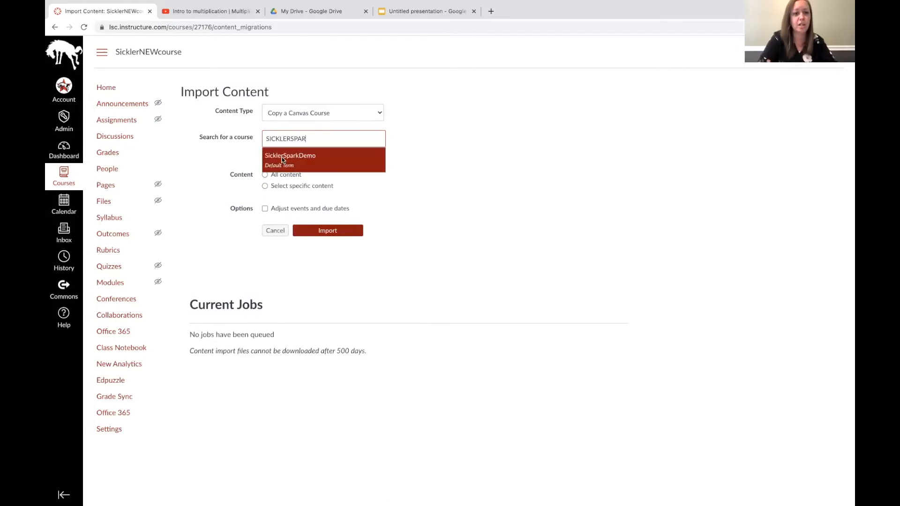
mouse_move(301, 157)
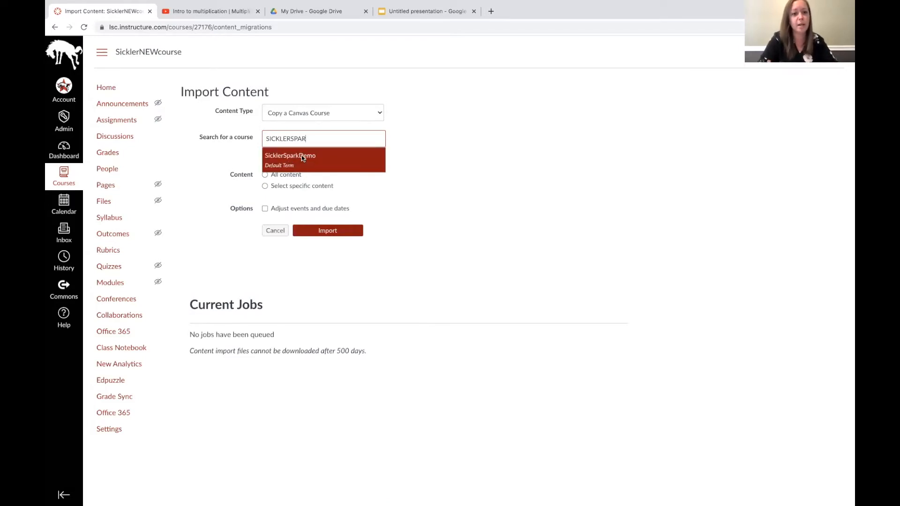
click(290, 159)
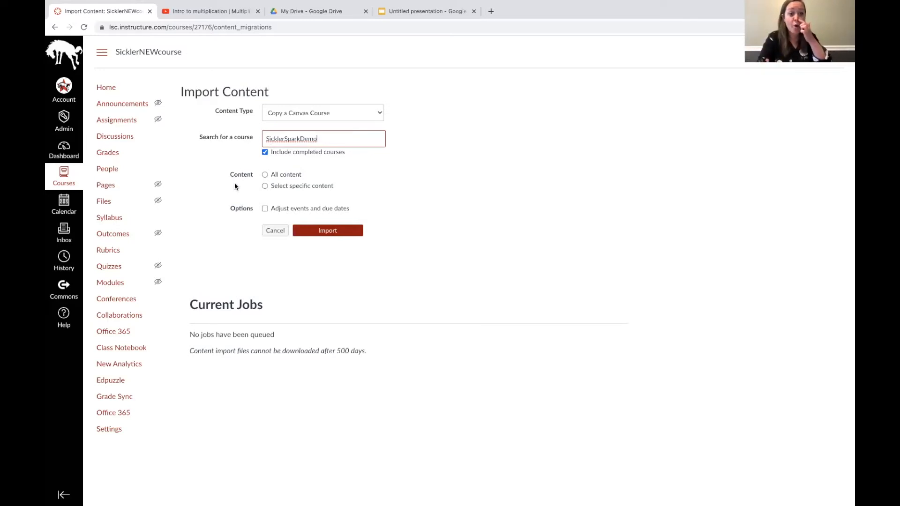
mouse_move(245, 185)
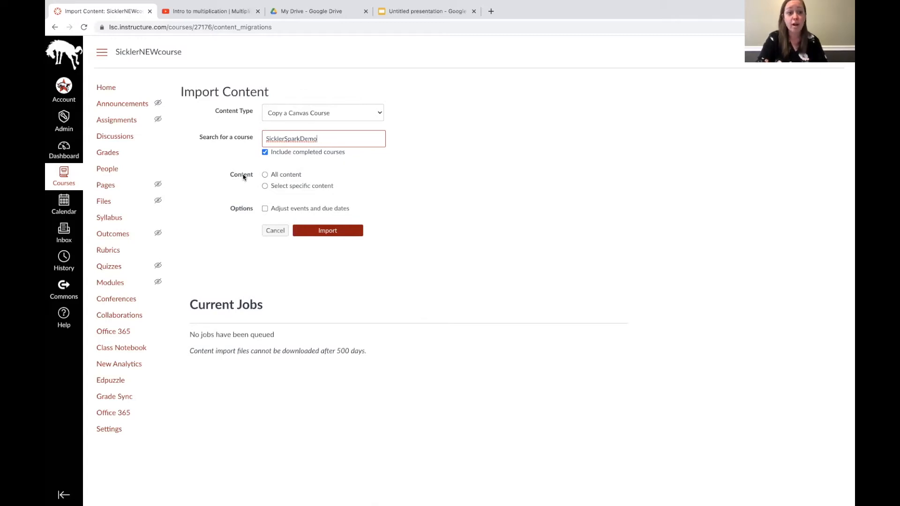
click(265, 174)
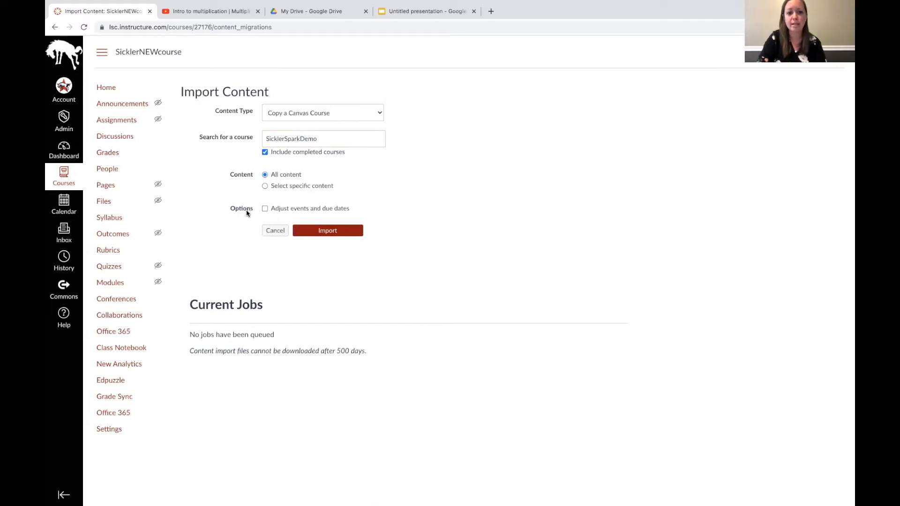
mouse_move(337, 210)
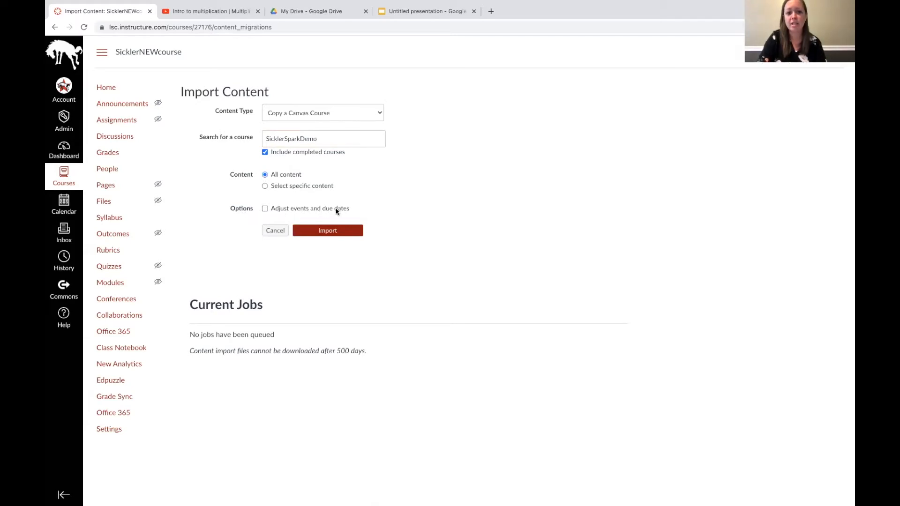
Step: Enable 'Adjust events and due dates' with the 'Remove dates' option
click(264, 208)
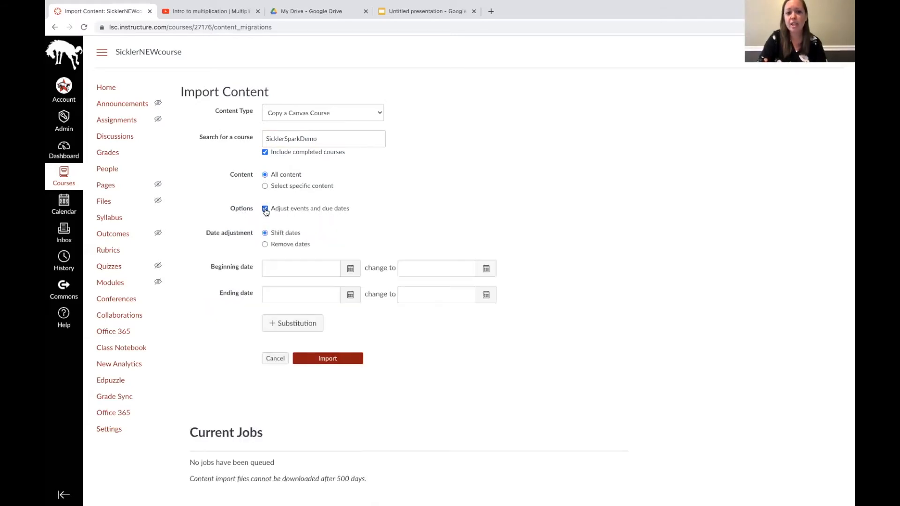
mouse_move(250, 225)
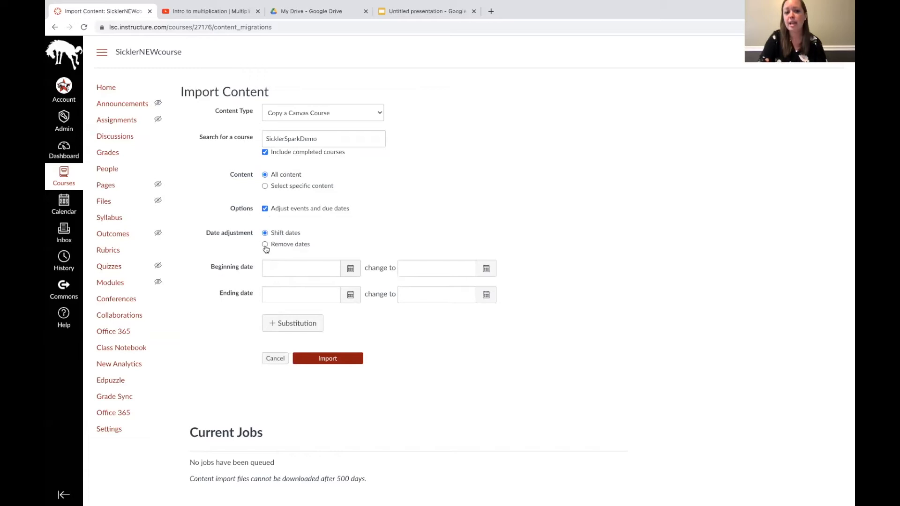
click(265, 244)
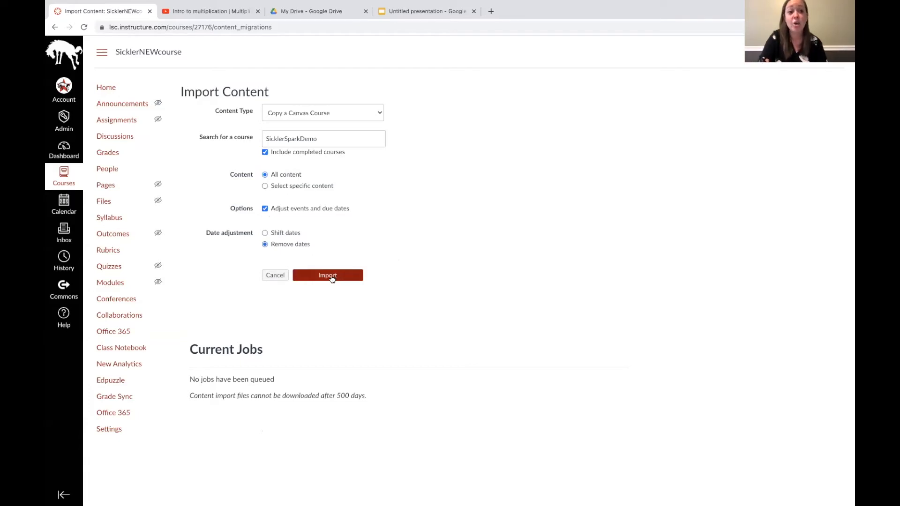
Step: Queue the SicklerSparkDemo course copy job and go back to the Dashboard
click(327, 275)
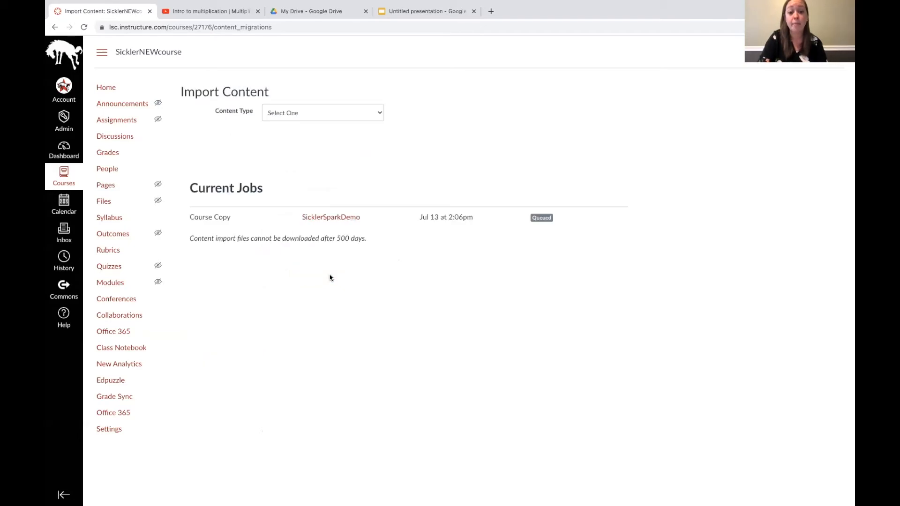
mouse_move(545, 223)
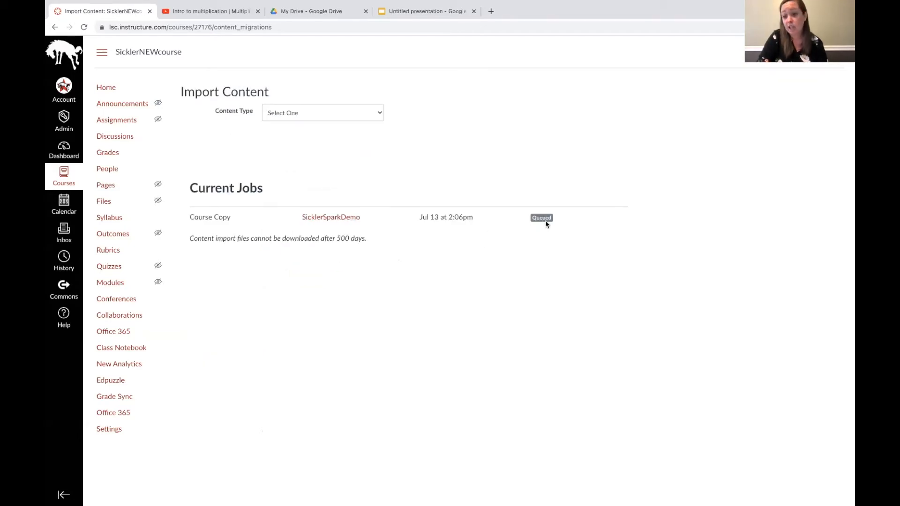
mouse_move(532, 229)
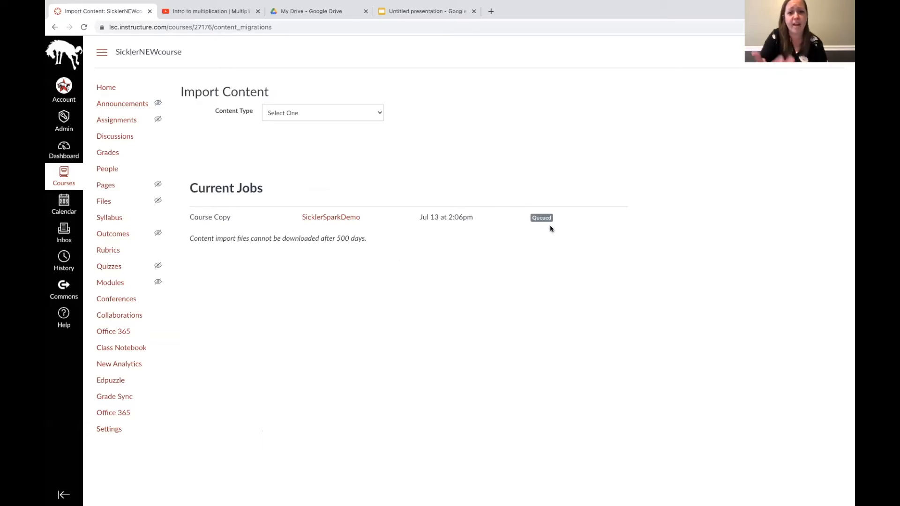
mouse_move(164, 117)
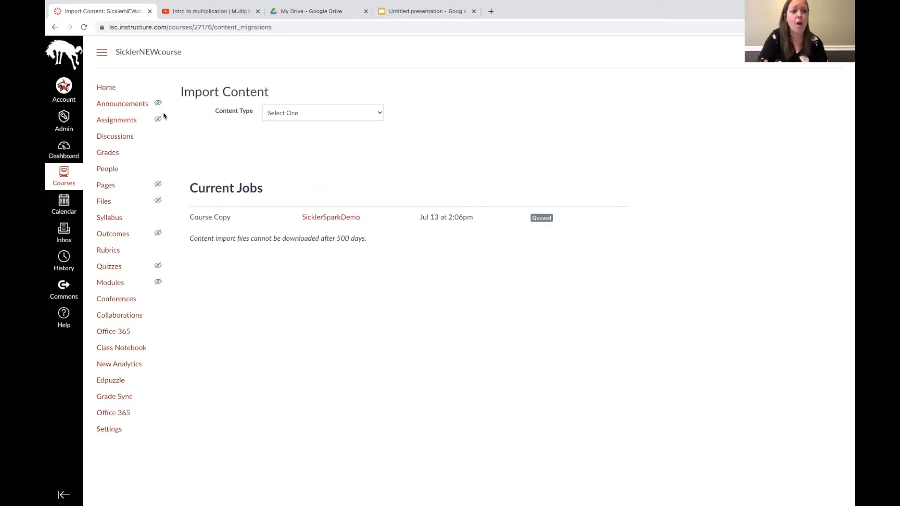
mouse_move(53, 246)
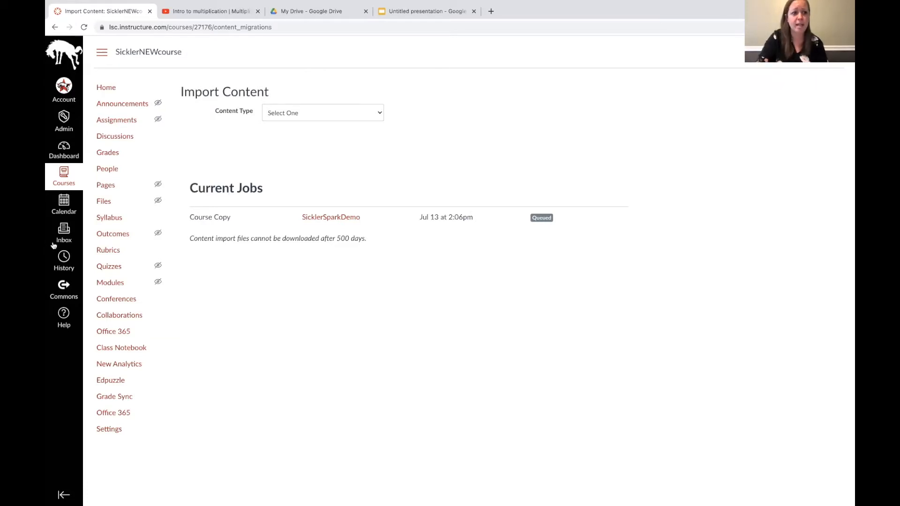
click(64, 150)
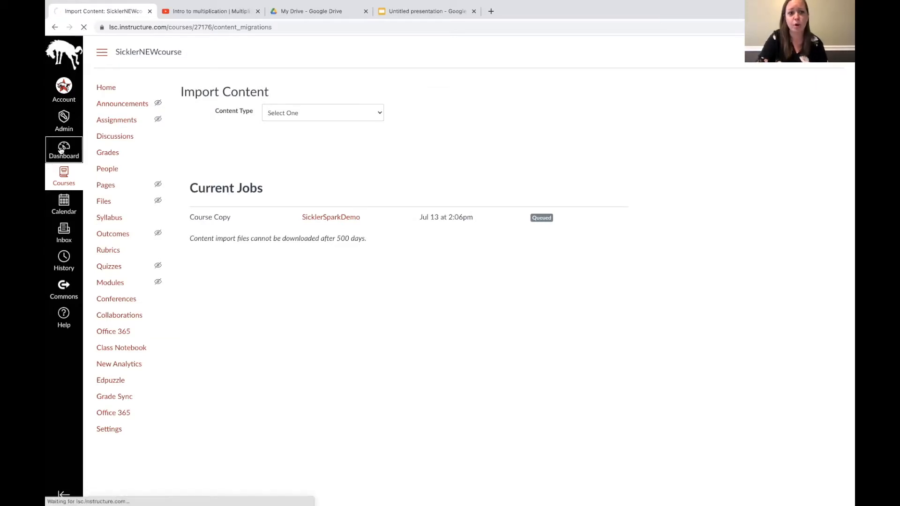
click(63, 149)
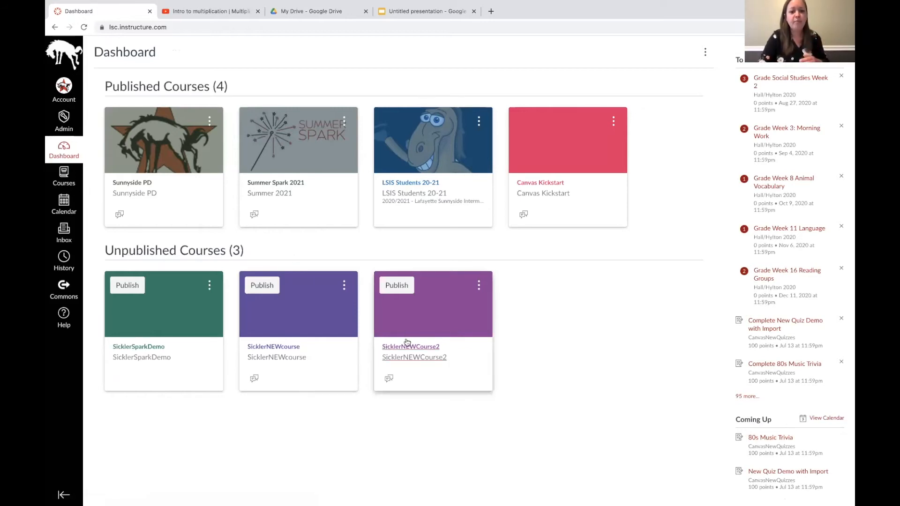
Step: Open SicklerNEWCourse2 and reach its Import Course Content page through Settings
click(411, 346)
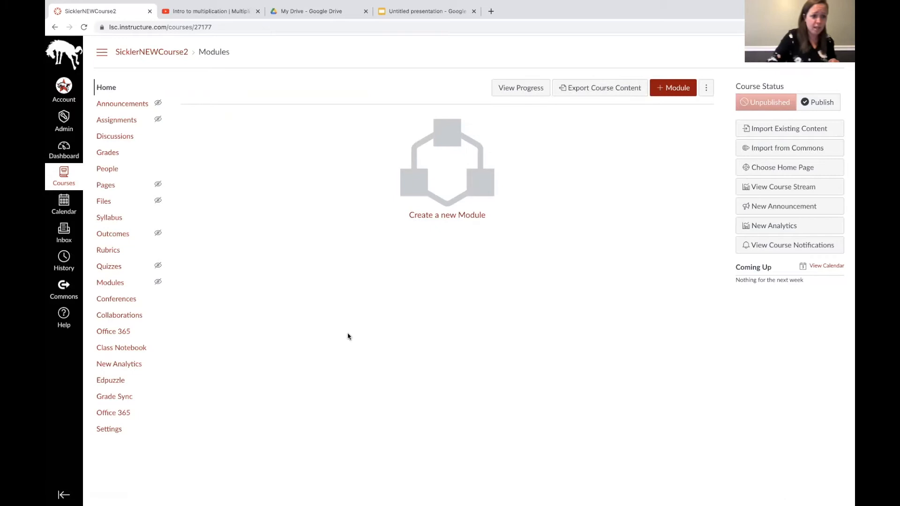
mouse_move(184, 263)
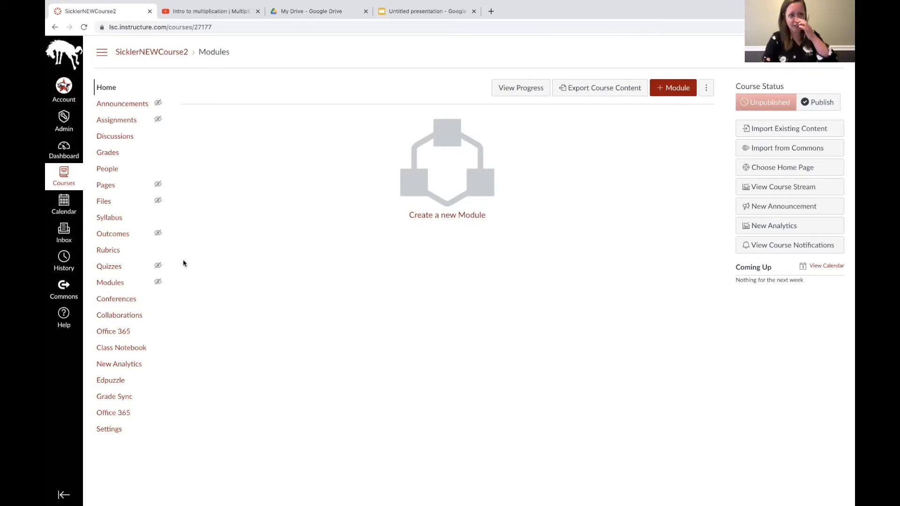
mouse_move(122, 103)
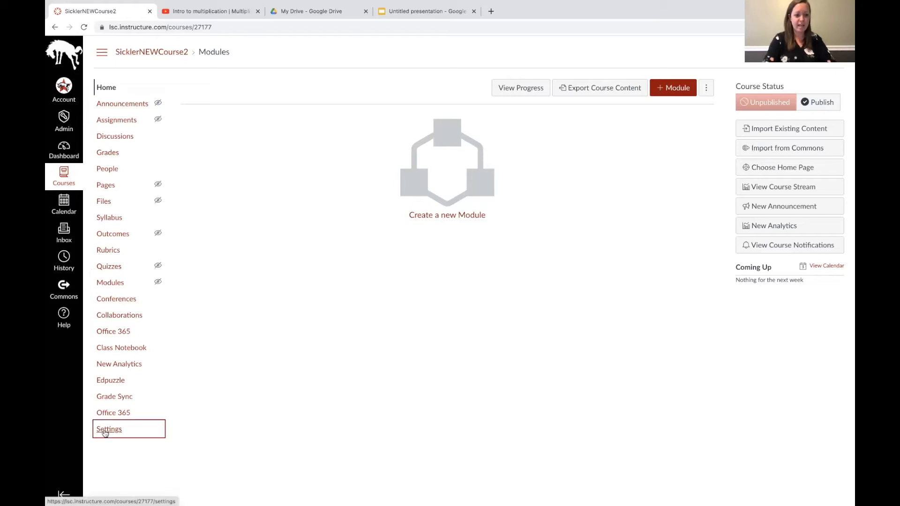
click(109, 429)
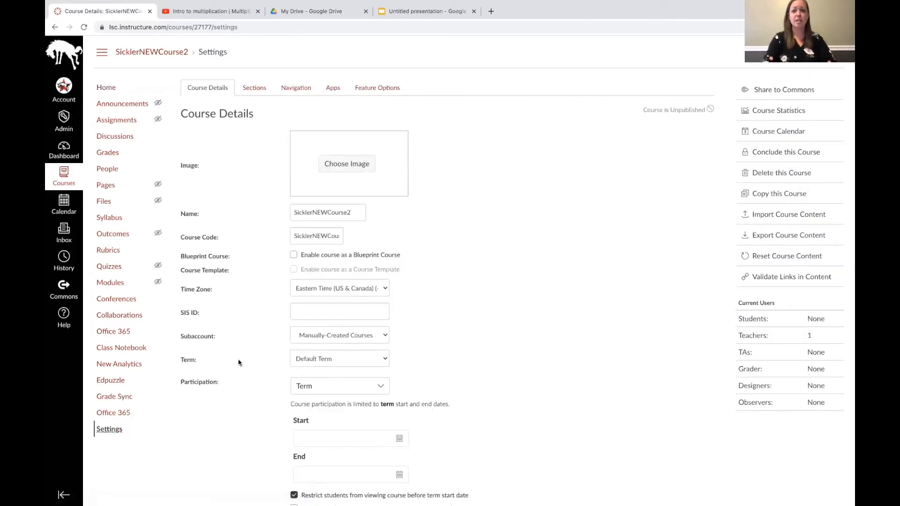
mouse_move(789, 214)
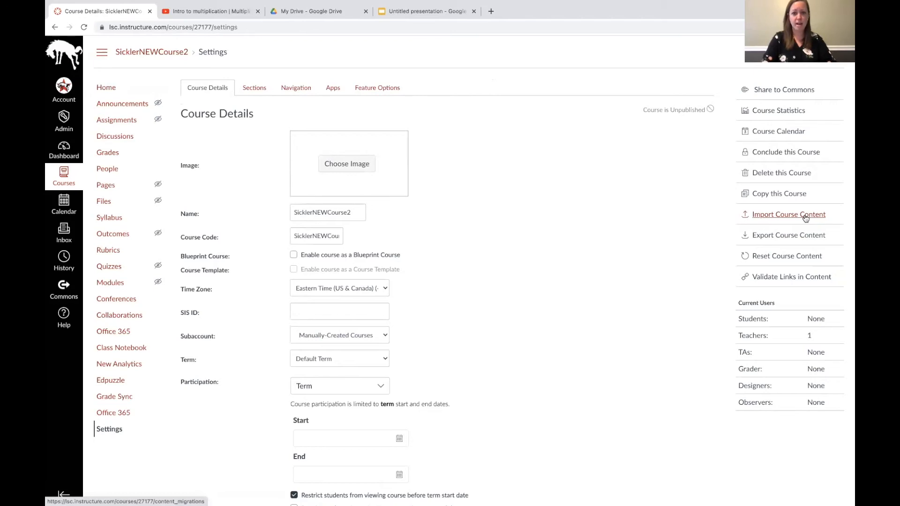
click(788, 214)
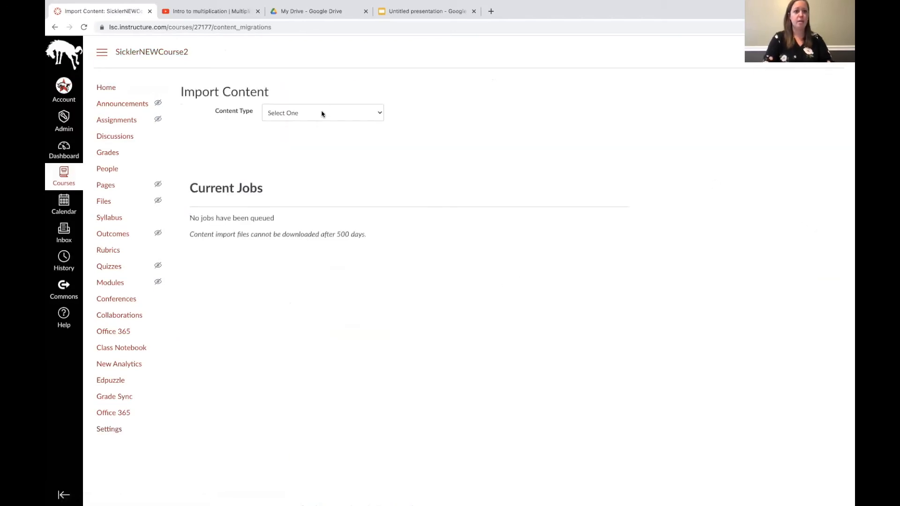
Step: Choose 'Copy a Canvas Course' and pick SicklerSparkDemo as the source course
click(322, 112)
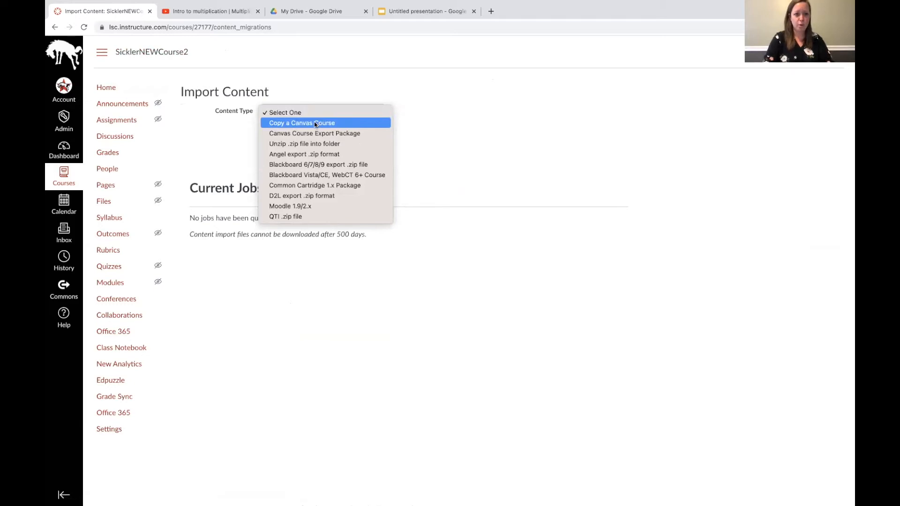
click(301, 122)
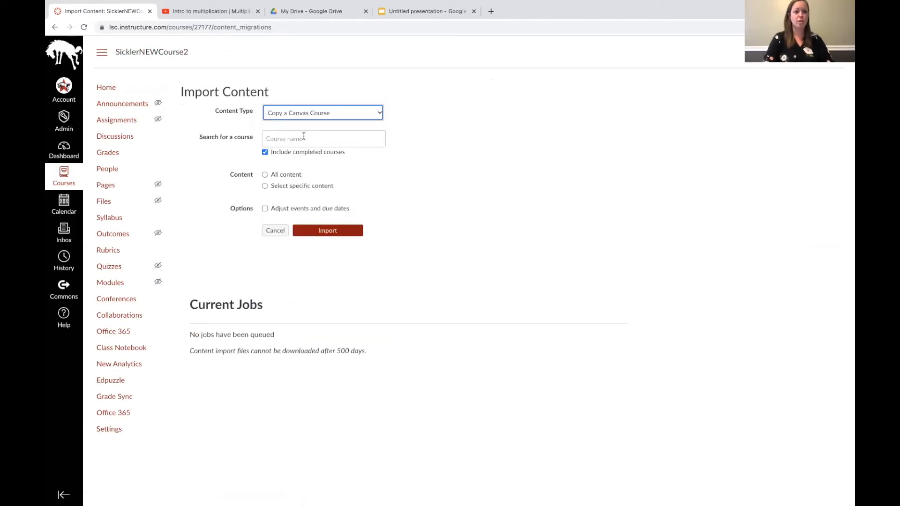
click(323, 138)
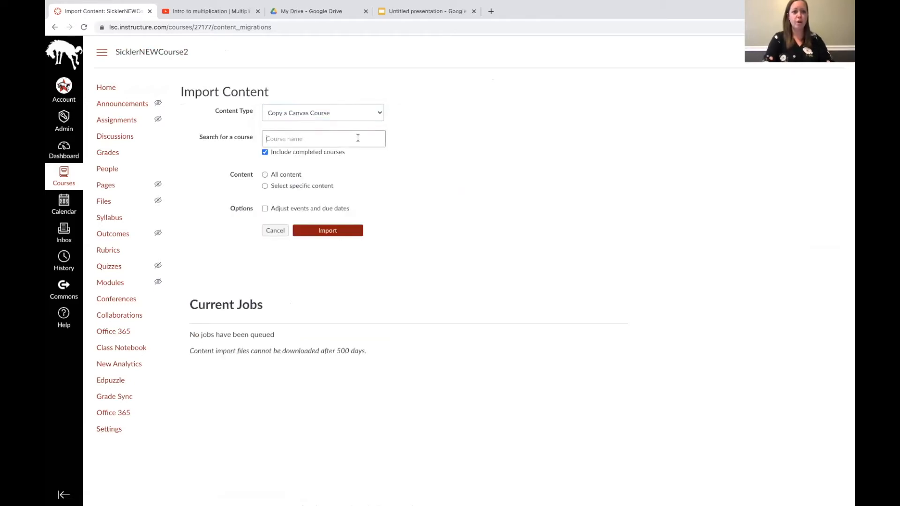
text(s)
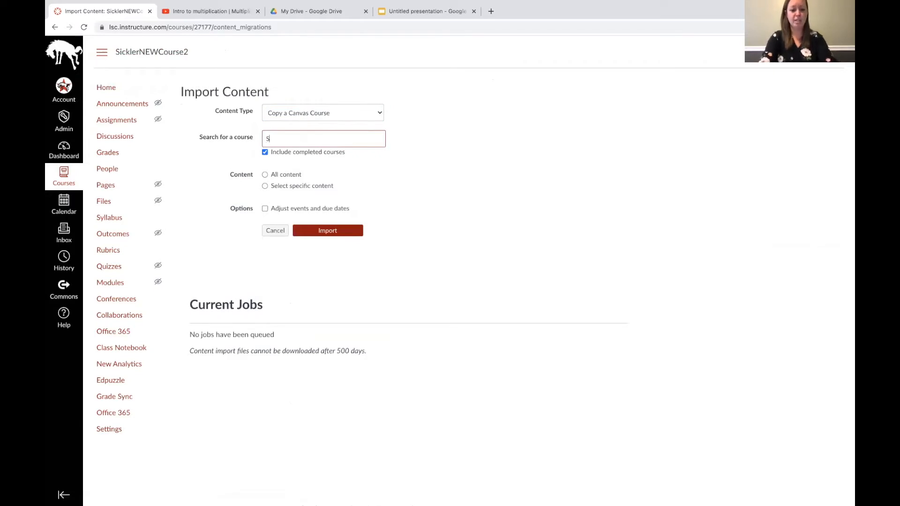
text(ICKLERSPAR)
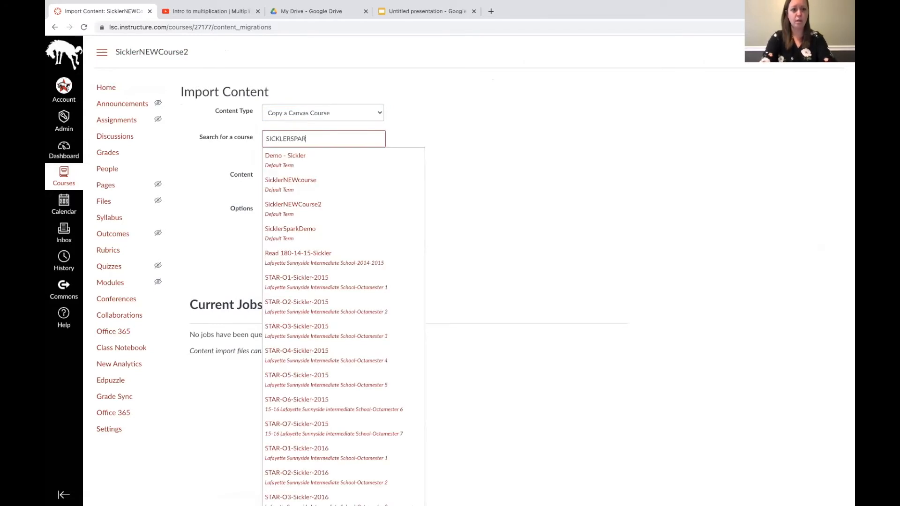
click(290, 232)
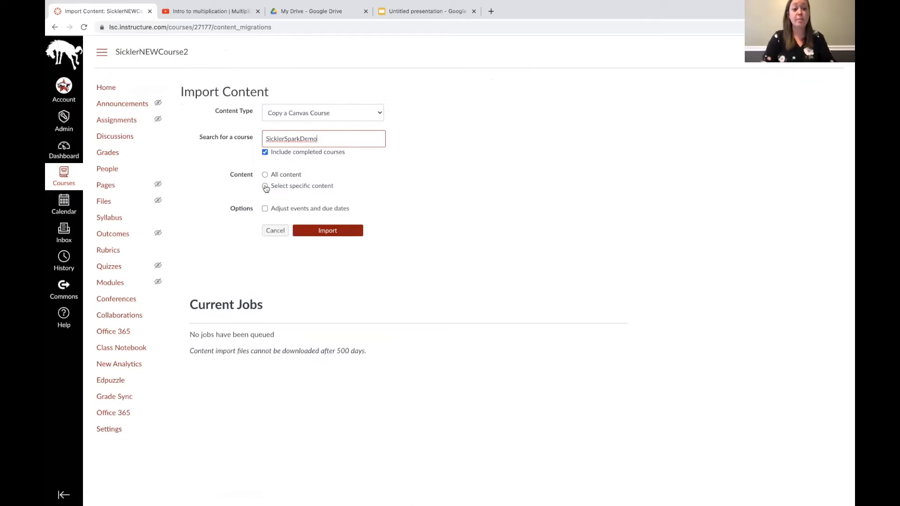
Step: Choose 'Select specific content' and queue the import
click(264, 185)
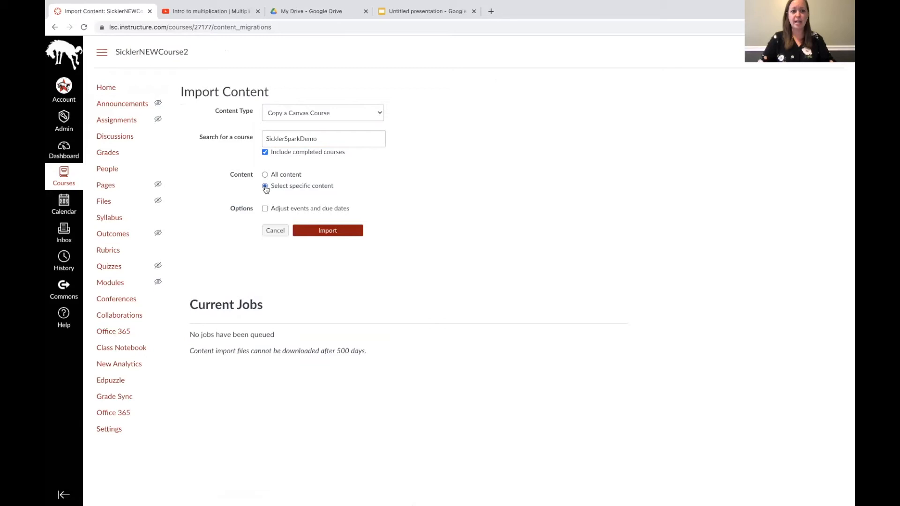
click(264, 186)
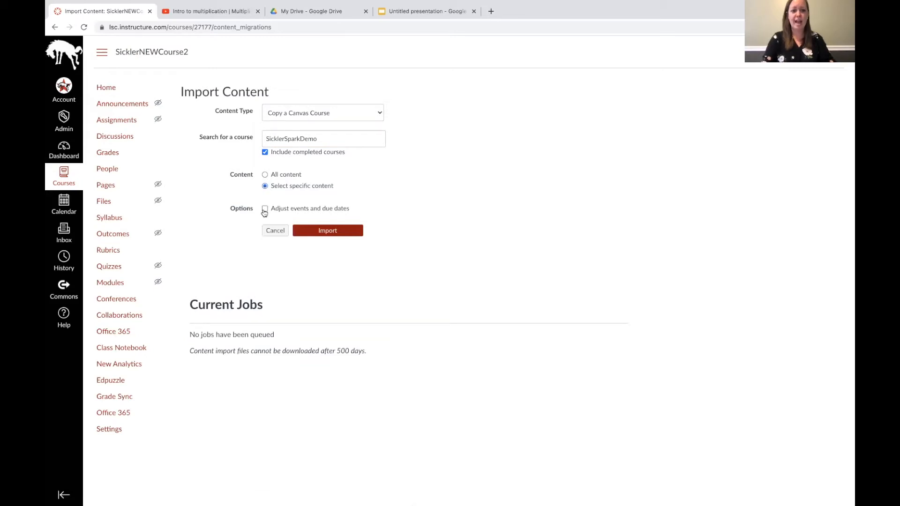
click(327, 230)
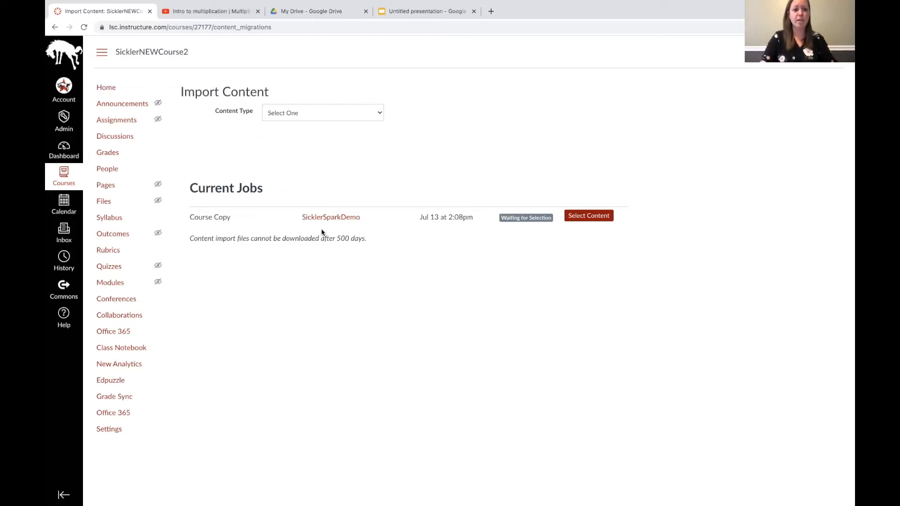
mouse_move(204, 217)
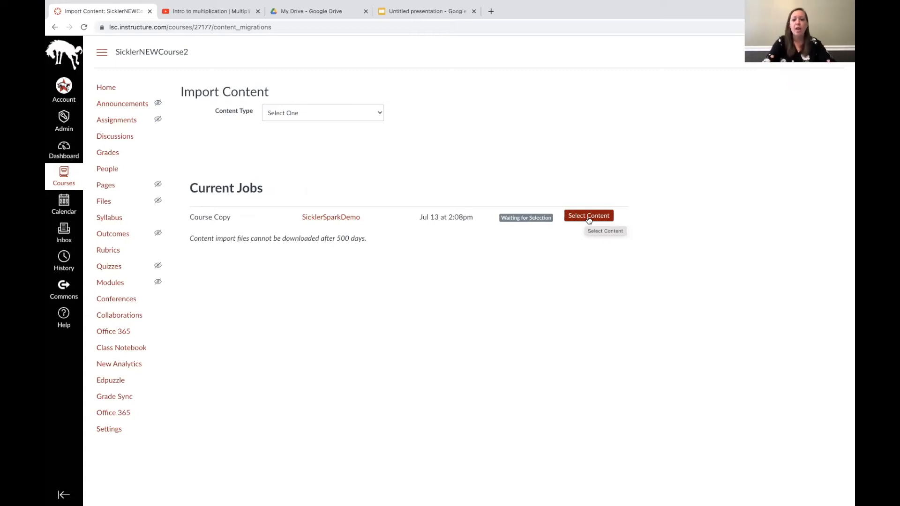
mouse_move(587, 219)
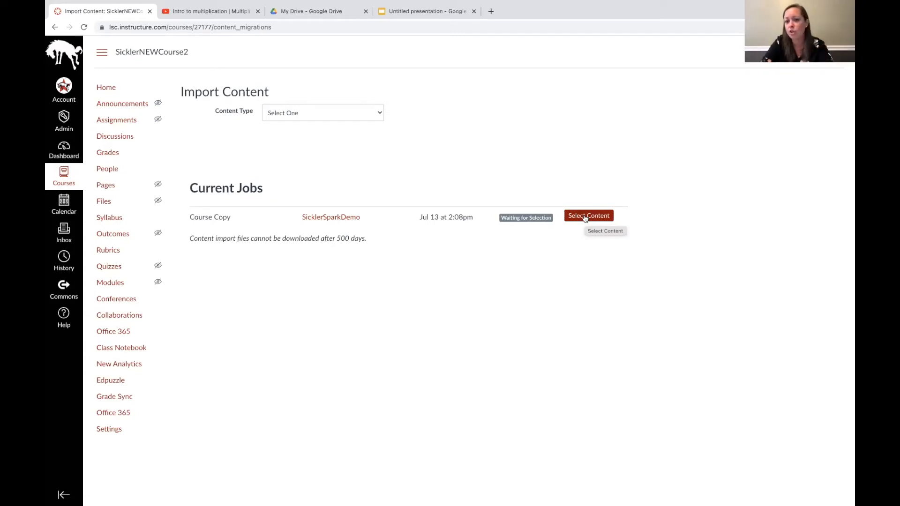
Step: Open Select Content for the queued SicklerSparkDemo copy under Current Jobs
click(587, 215)
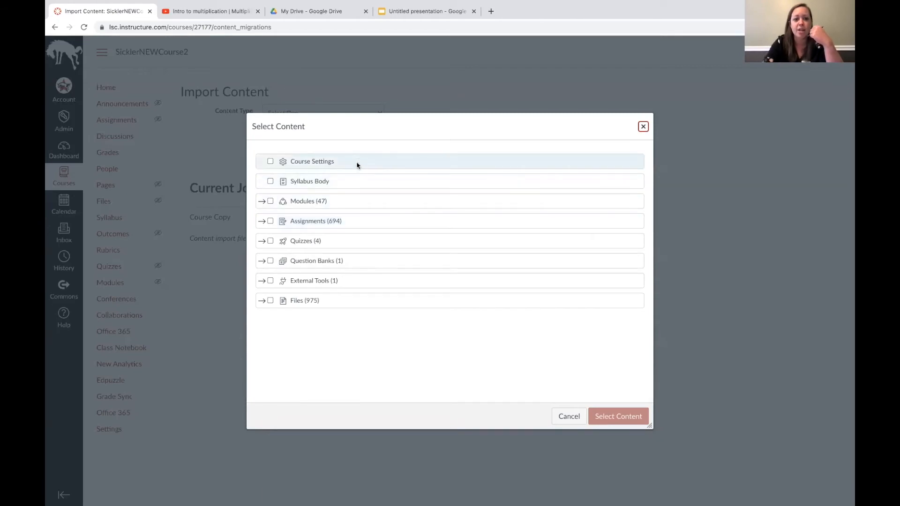
mouse_move(344, 167)
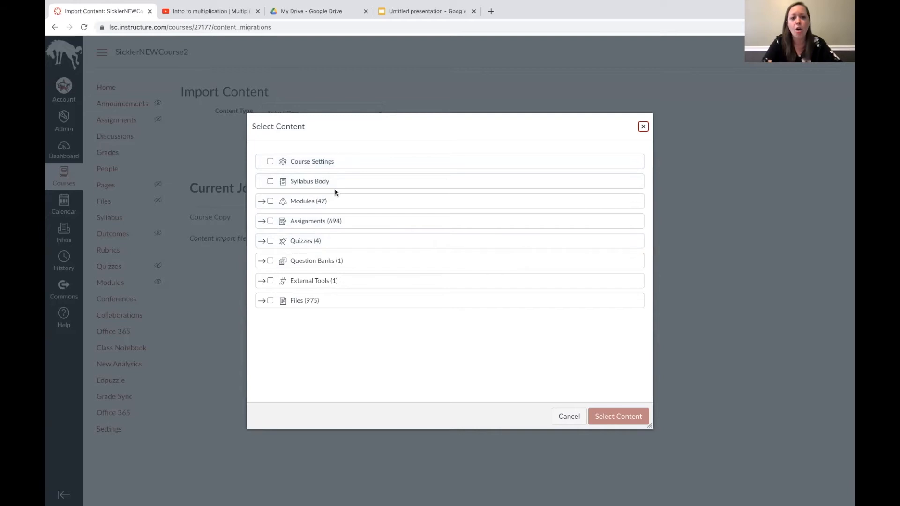
mouse_move(320, 319)
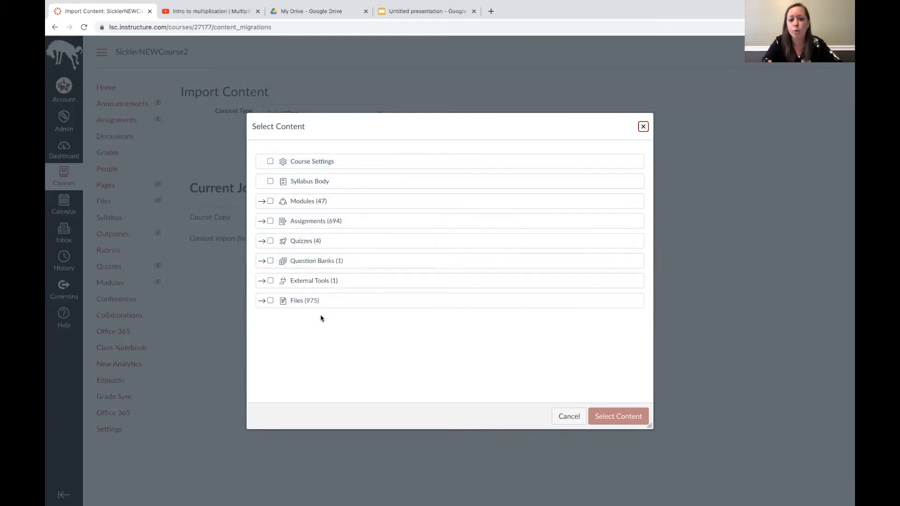
mouse_move(300, 204)
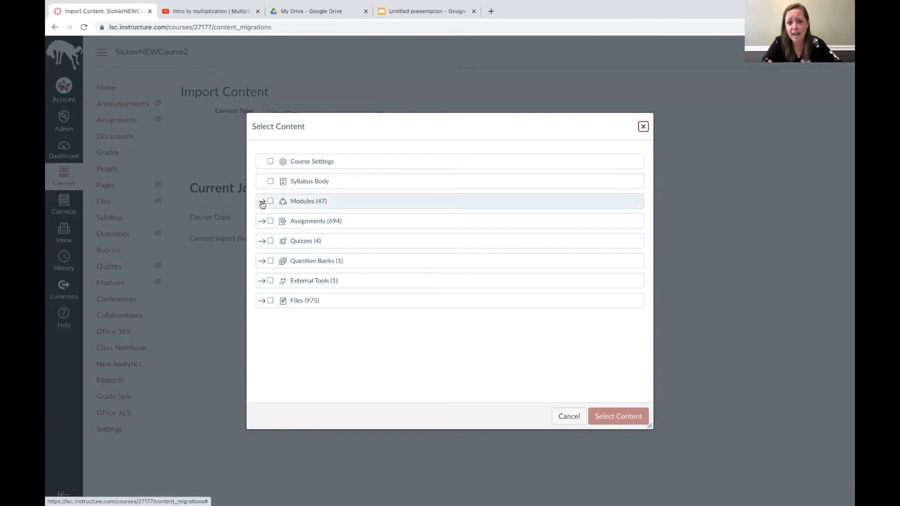
Step: Tick the Welcome to Week 1 through Week 9 modules and submit the selection
click(261, 203)
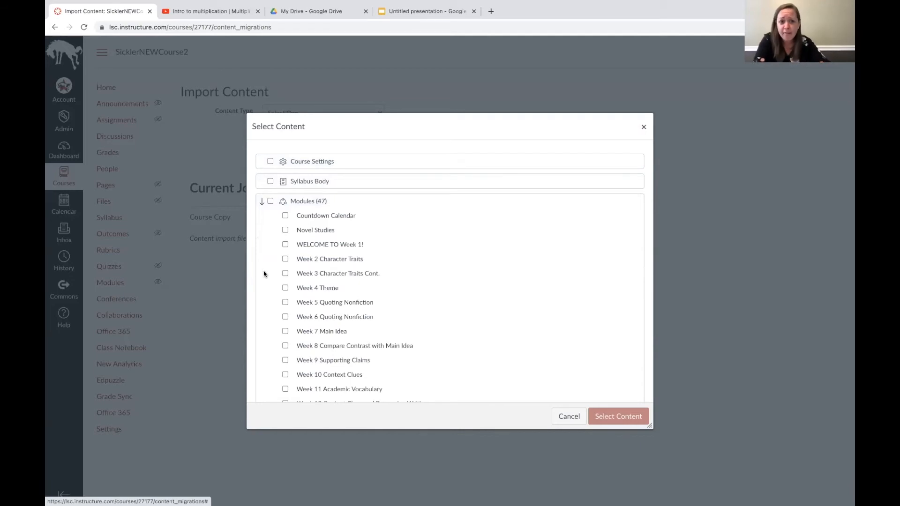
scroll(down, 3)
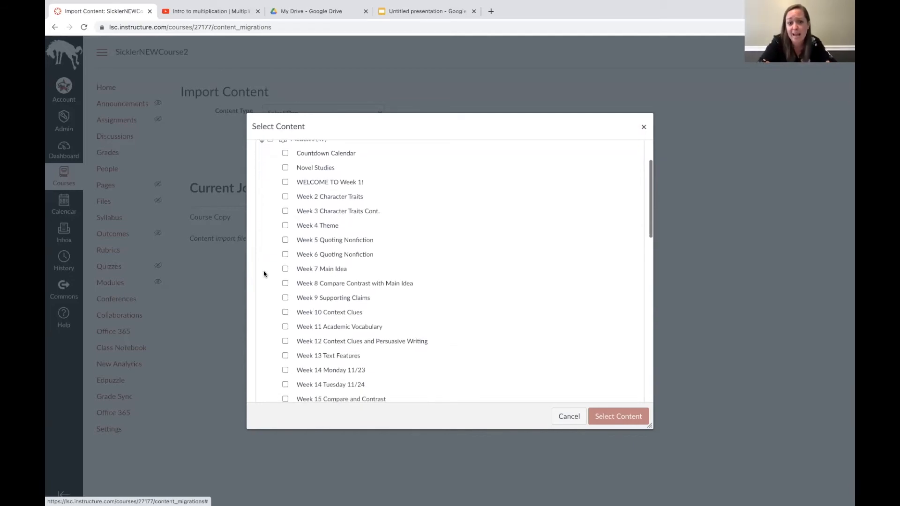
scroll(down, 3)
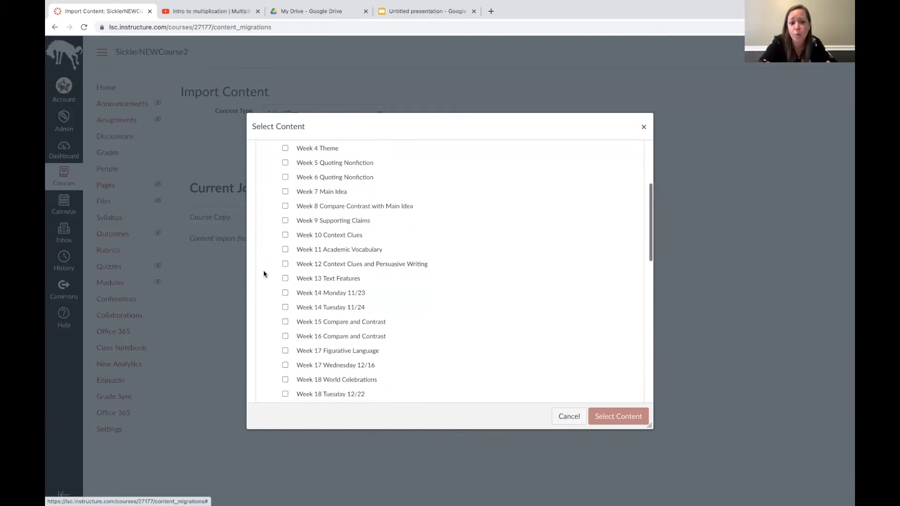
scroll(down, 3)
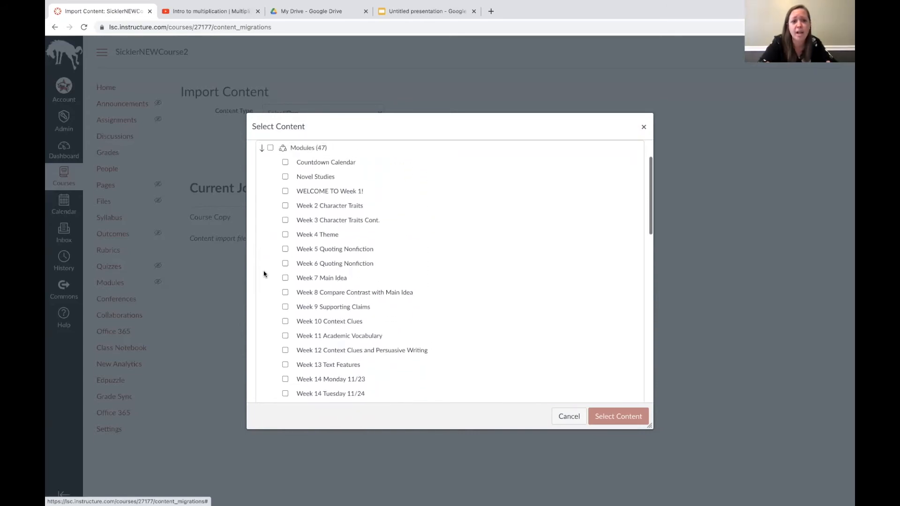
click(285, 191)
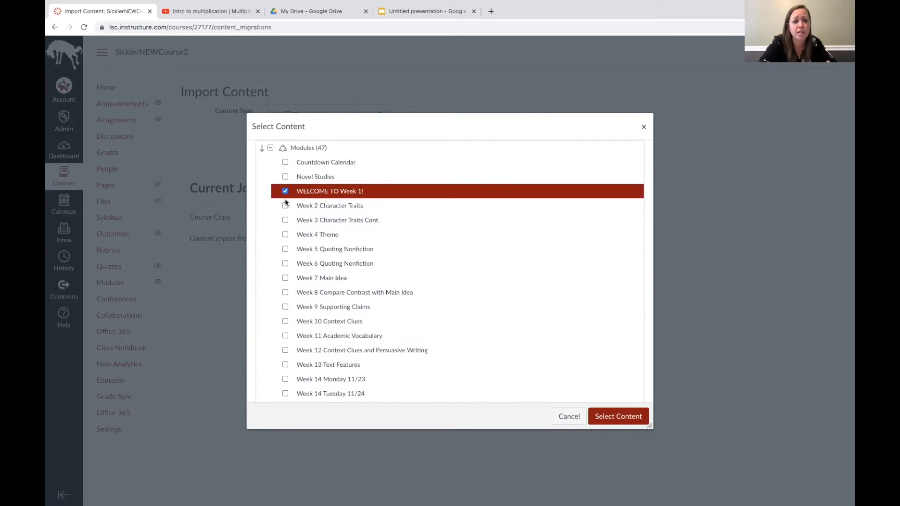
click(285, 220)
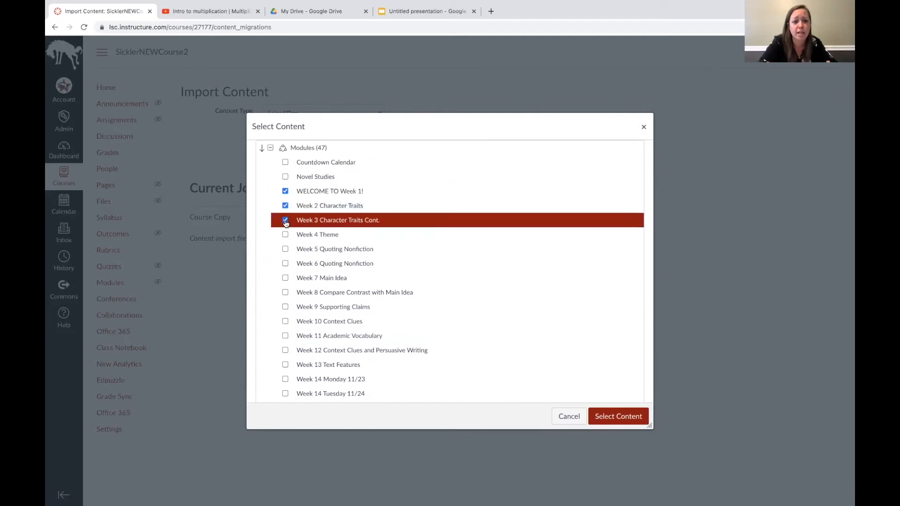
click(285, 249)
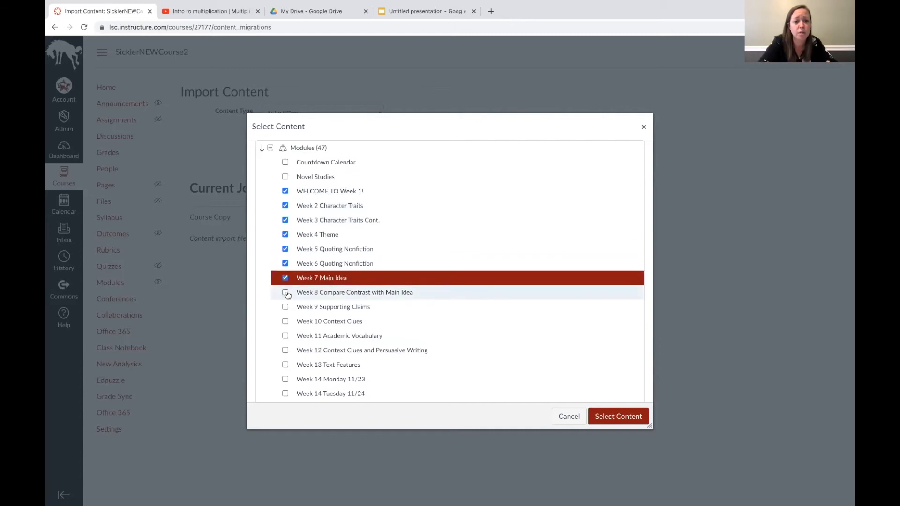
click(286, 307)
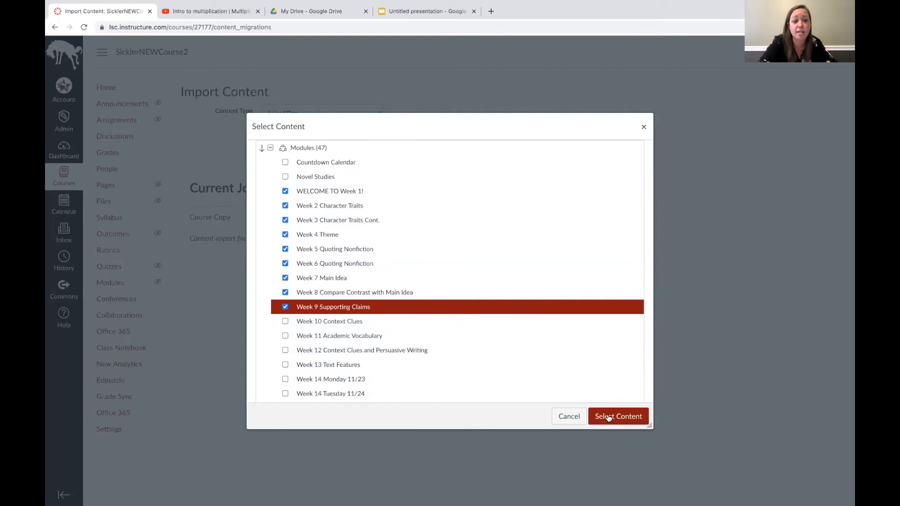
click(618, 416)
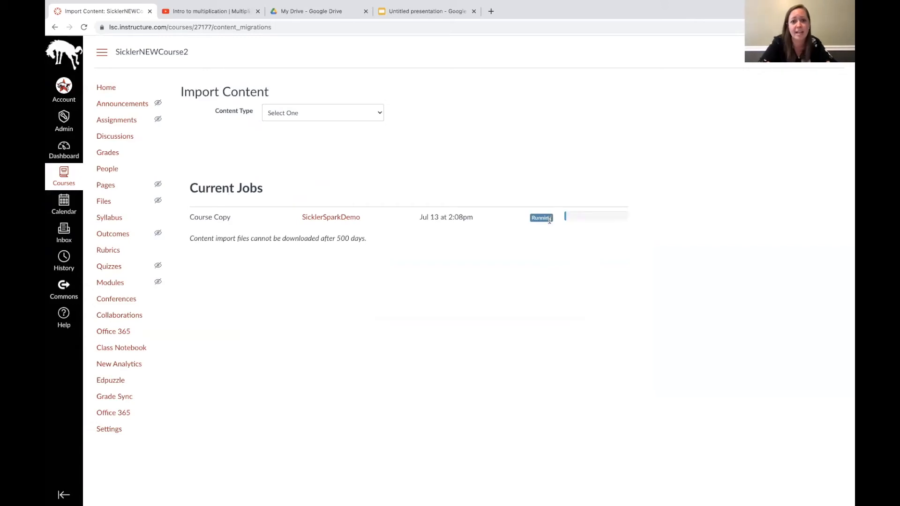
mouse_move(540, 223)
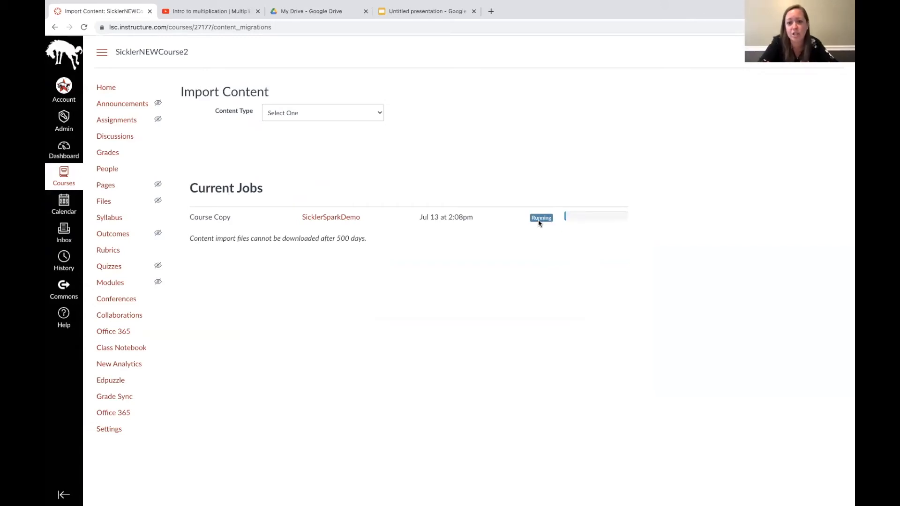
mouse_move(564, 222)
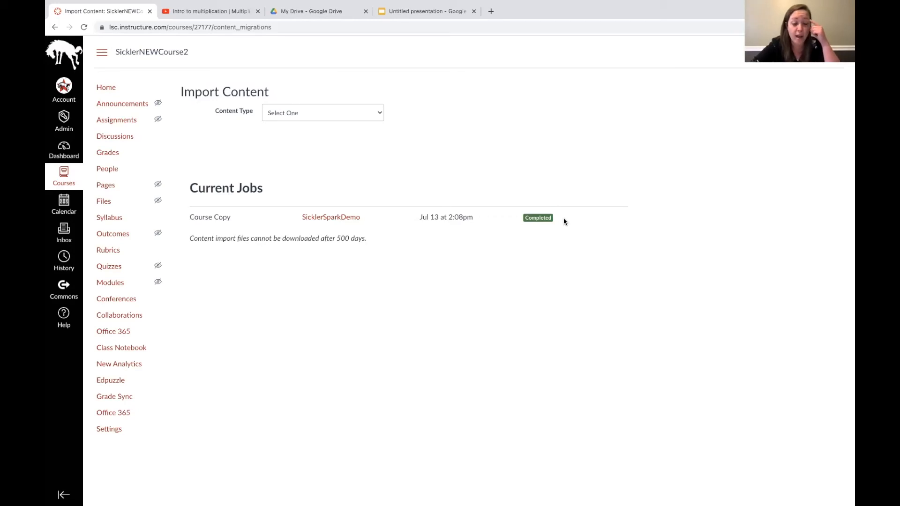
mouse_move(312, 113)
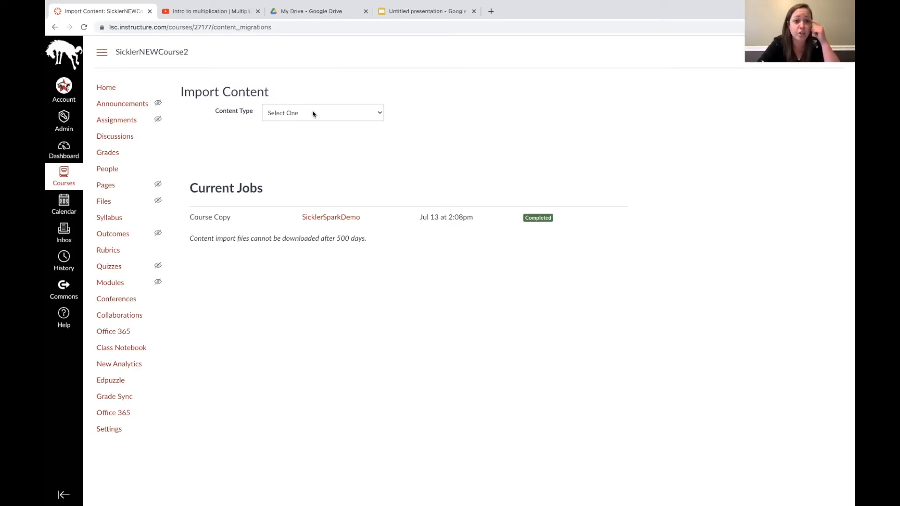
Step: Open the Content Type list once the SicklerSparkDemo copy shows Completed
click(322, 113)
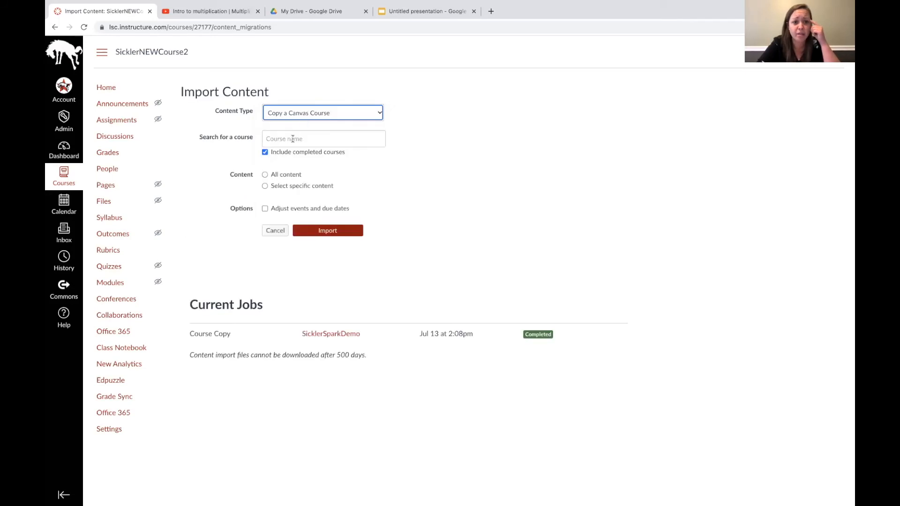
Step: Set a Copy a Canvas Course import with Shift dates for events and due dates
click(264, 208)
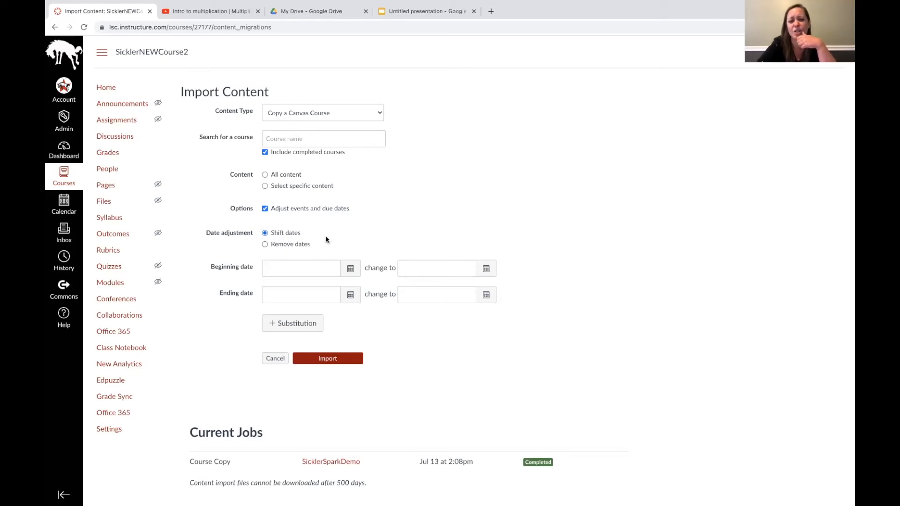
mouse_move(338, 237)
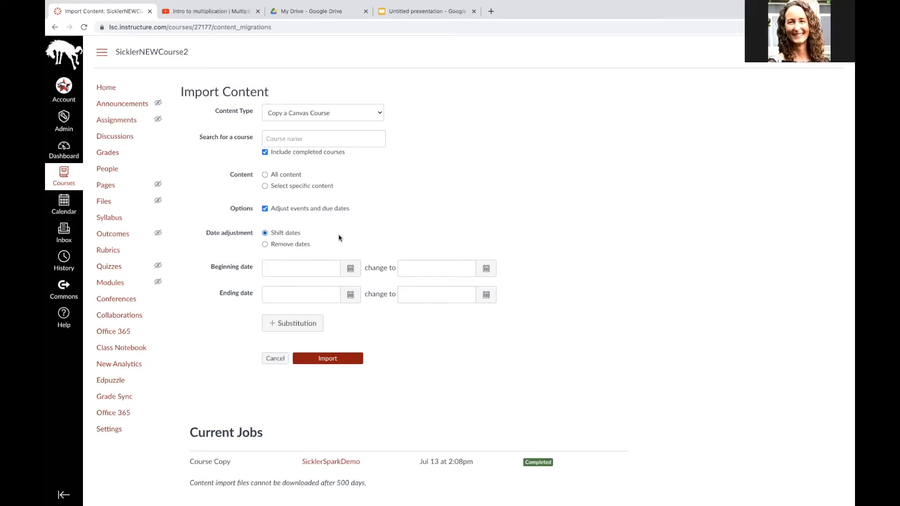
mouse_move(168, 158)
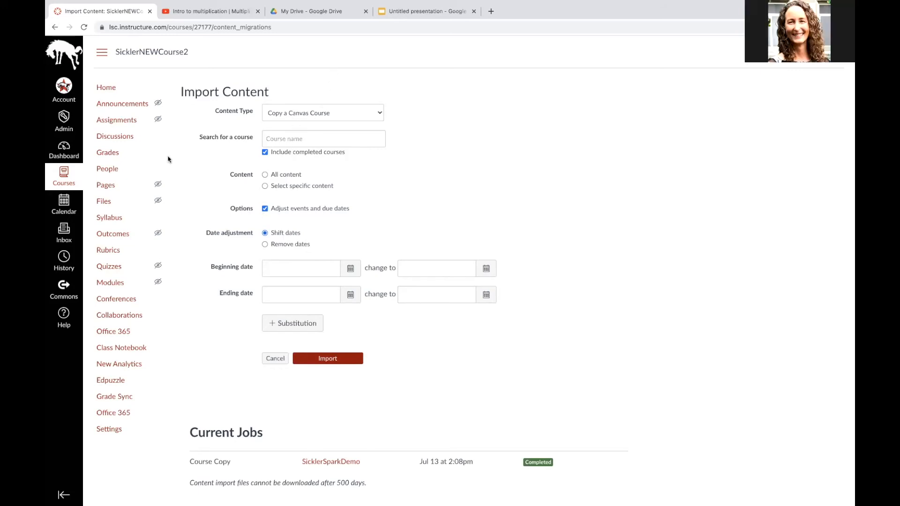
click(106, 87)
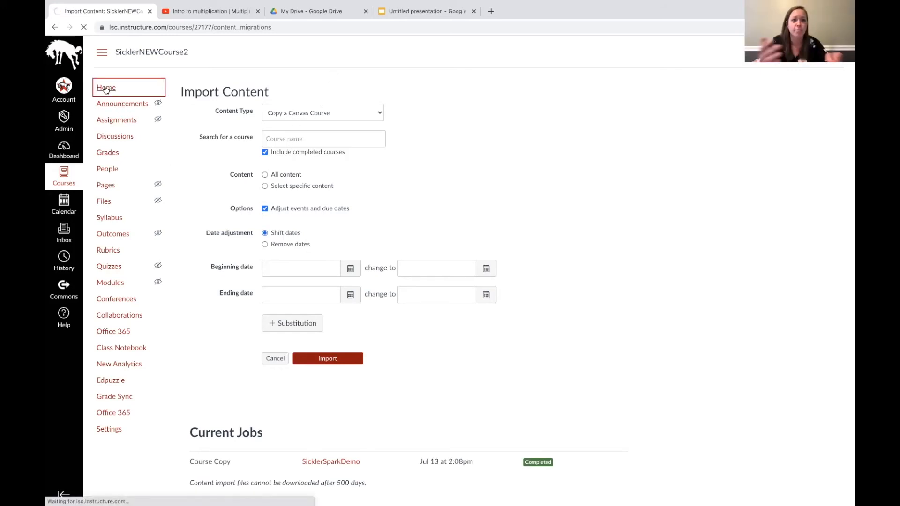
Step: Scroll SicklerNEWCourse2's Modules home to review the copied Week 1 and Week 2 modules
click(105, 87)
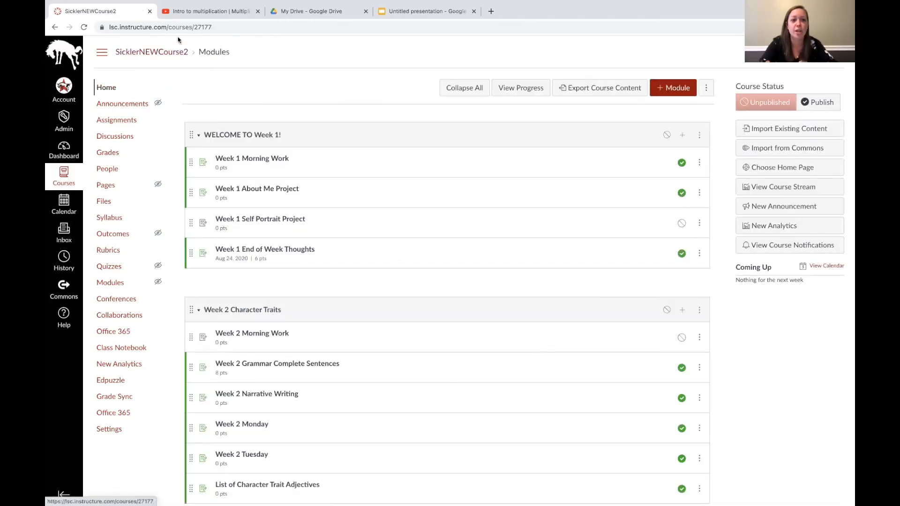
scroll(down, 3)
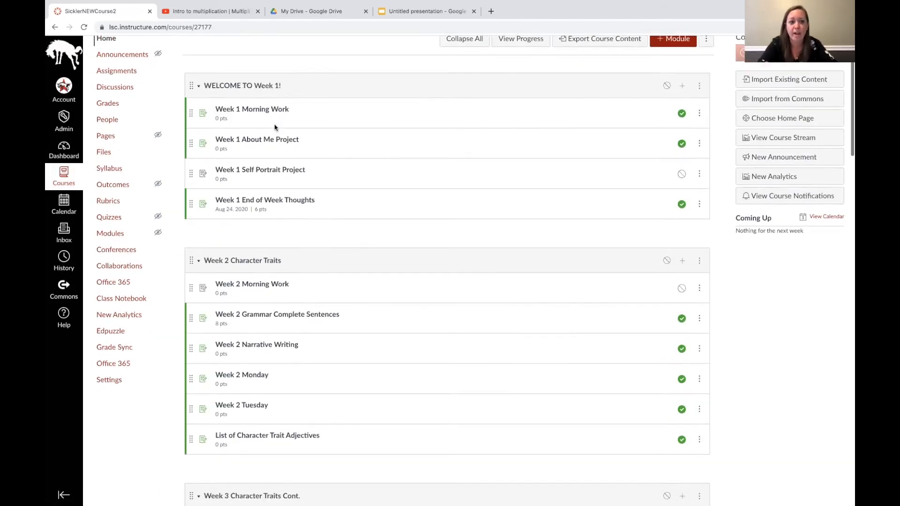
scroll(down, 3)
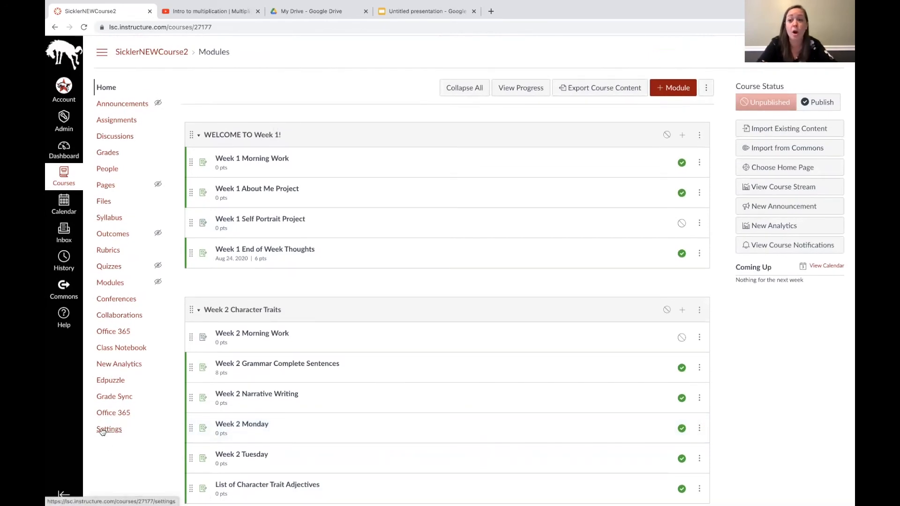
Step: Go to the course's Import Content page from Settings
click(110, 428)
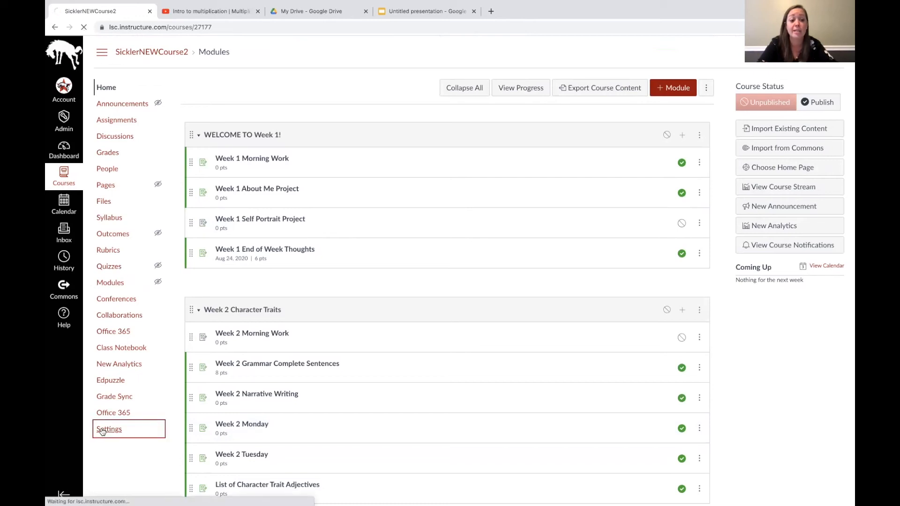
click(110, 429)
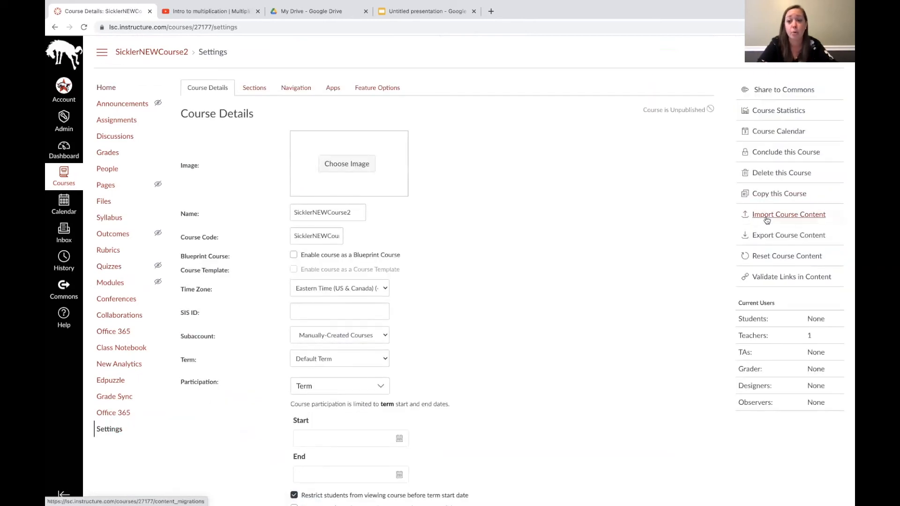
click(787, 214)
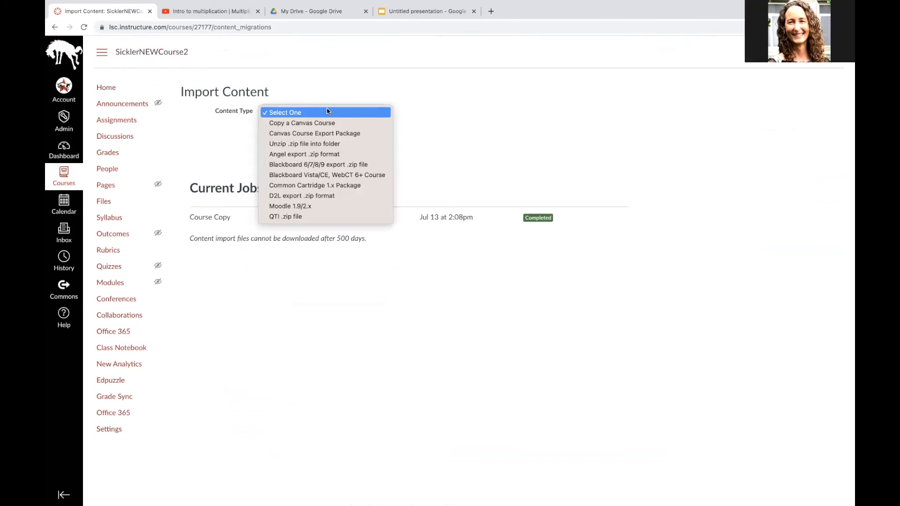
Step: Import from Sunnyside PD as a course copy using 'Select specific content'
click(301, 122)
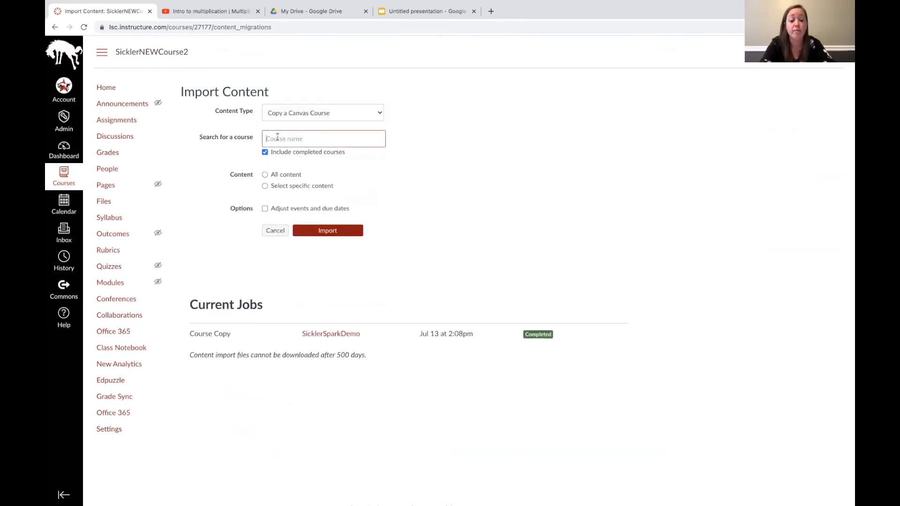
text(s)
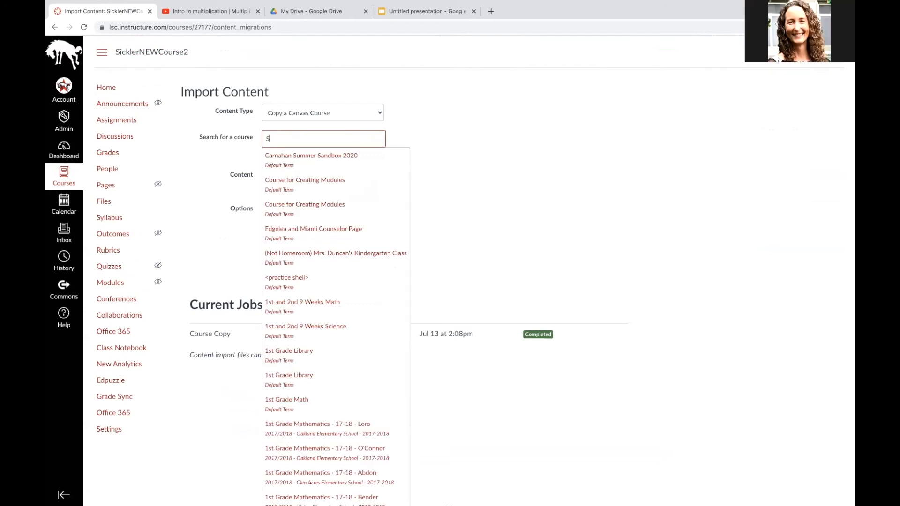
text(UNNY)
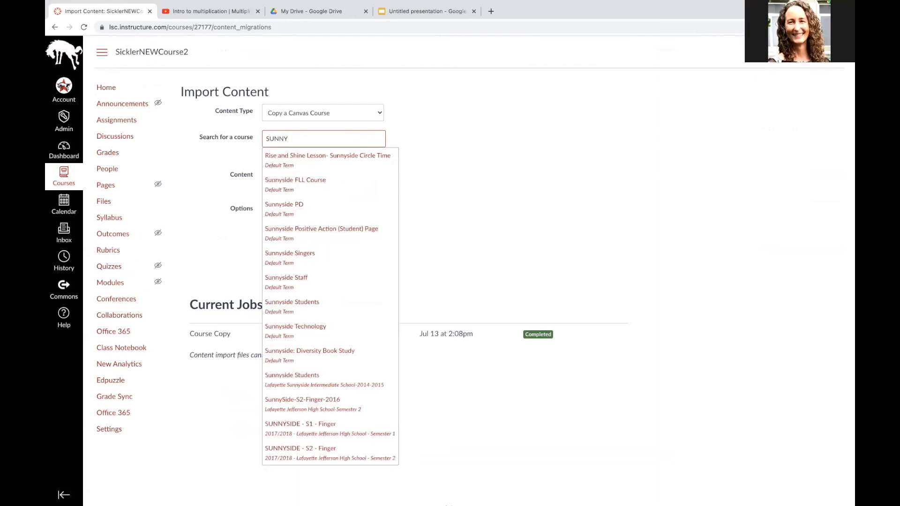
click(283, 203)
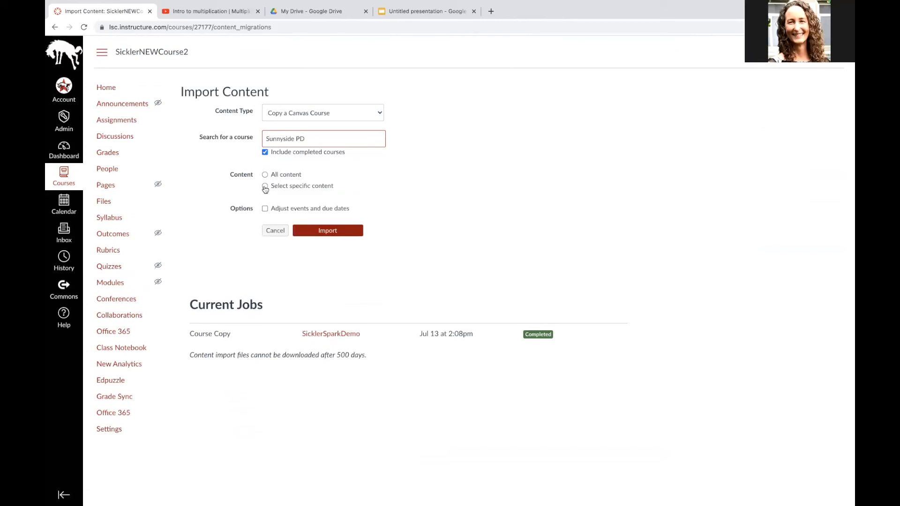
click(264, 186)
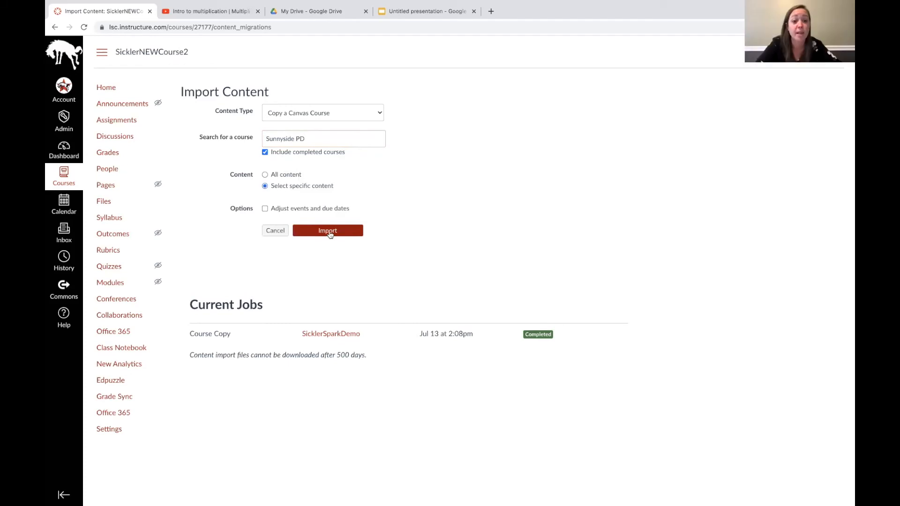
click(327, 230)
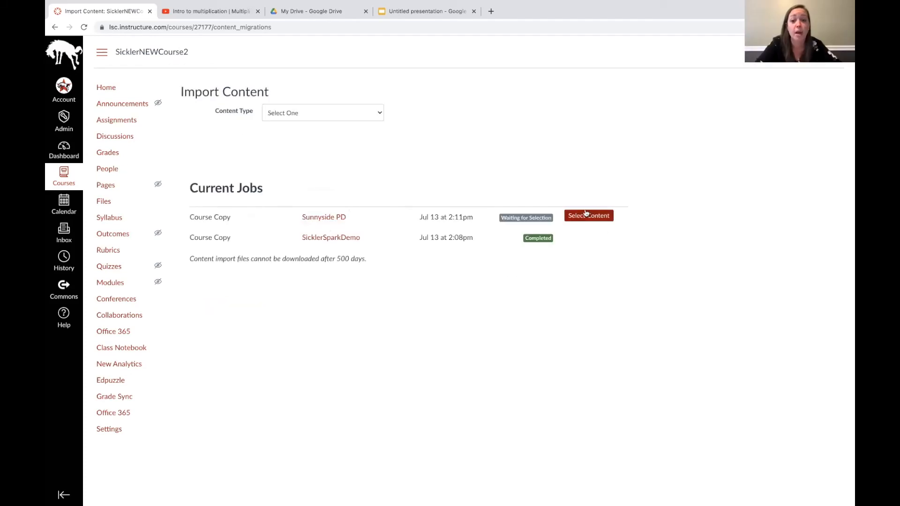
Step: Select only the Instructional Videos page under Pages and run the import
click(587, 215)
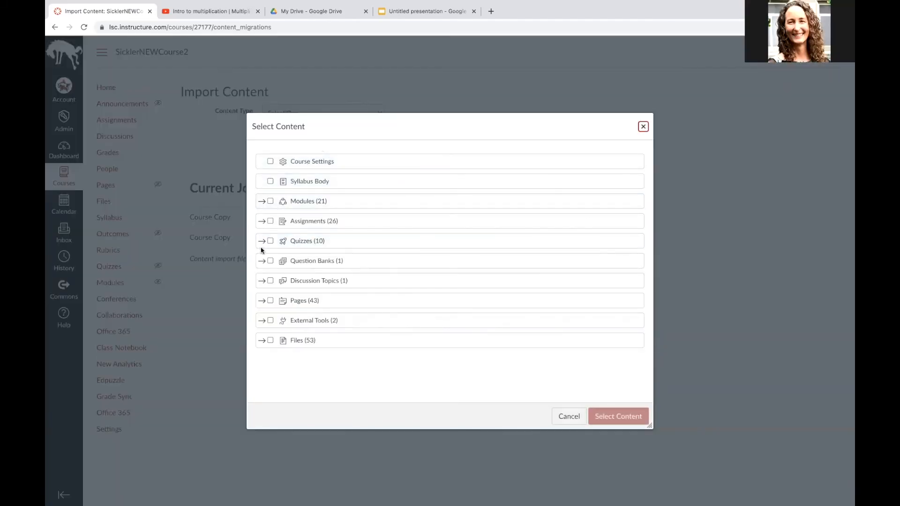
click(261, 302)
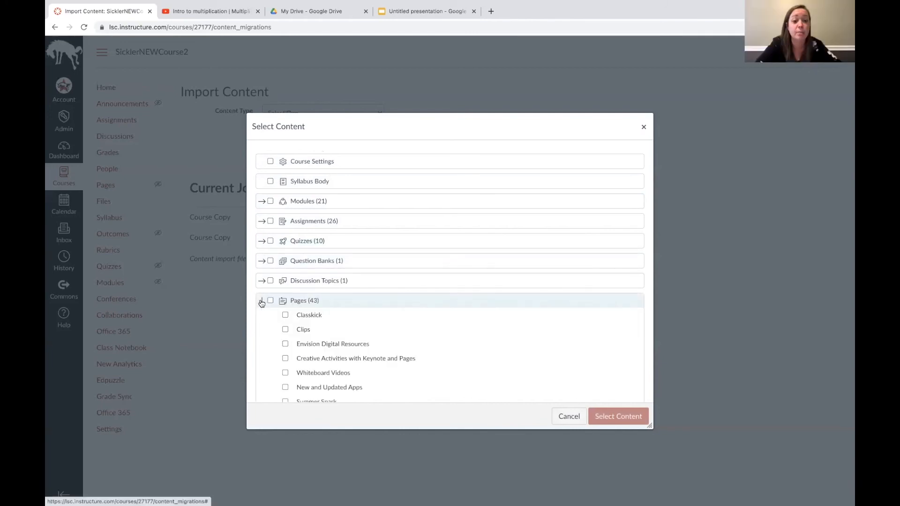
scroll(down, 3)
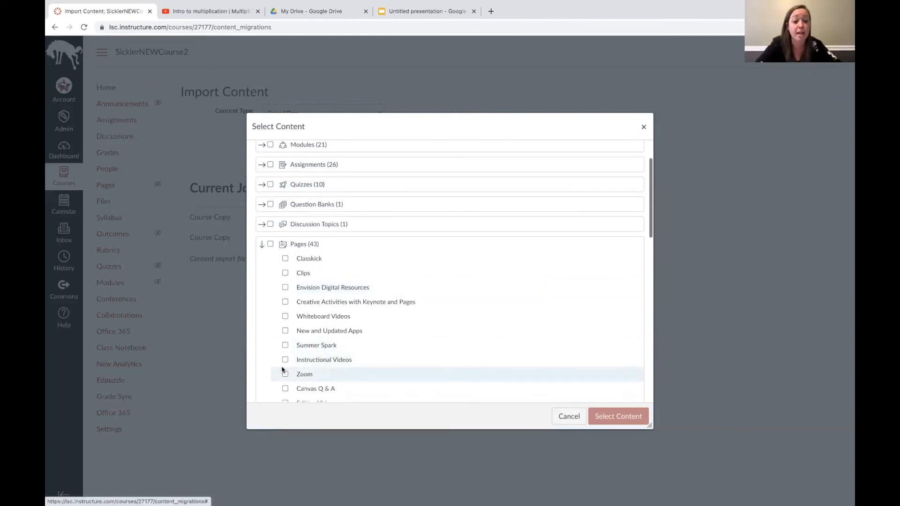
click(286, 359)
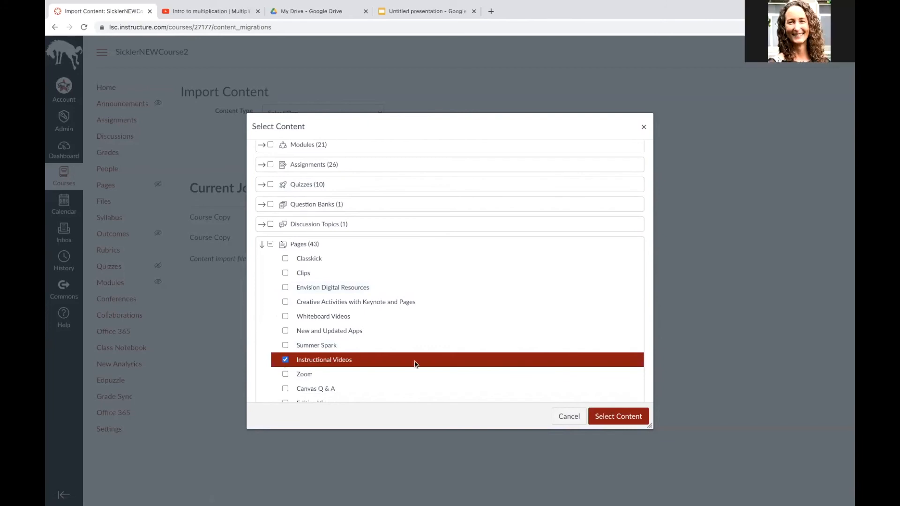
mouse_move(611, 424)
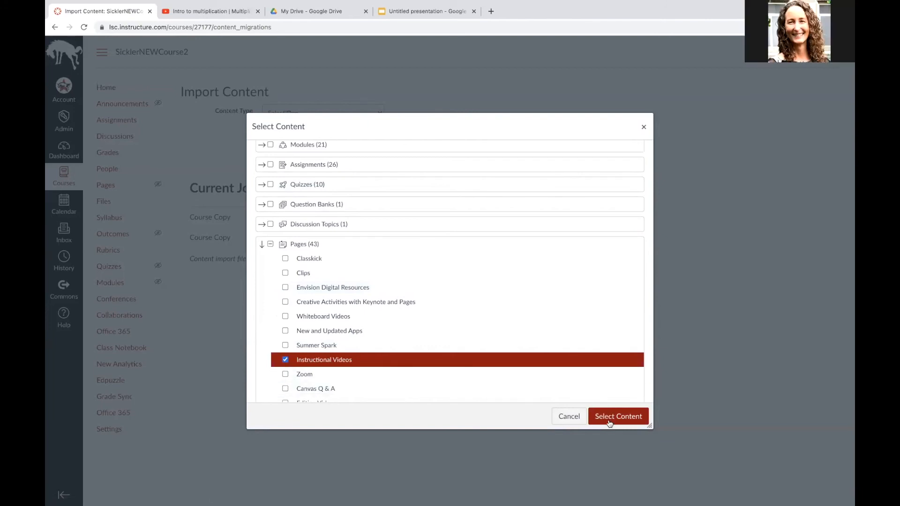
click(618, 416)
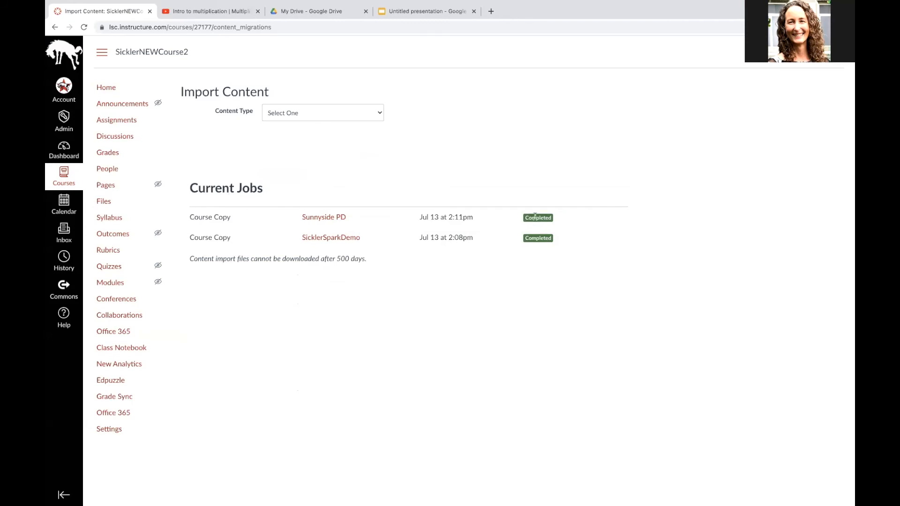
mouse_move(107, 168)
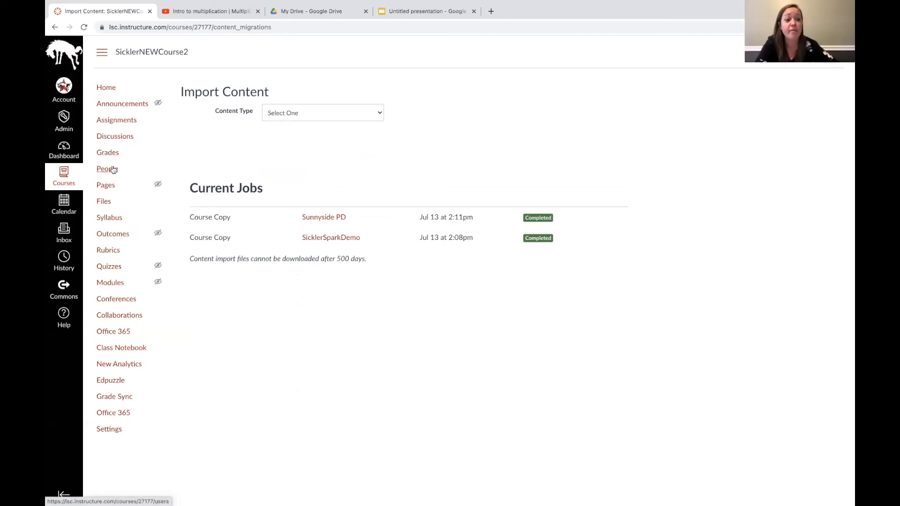
mouse_move(105, 185)
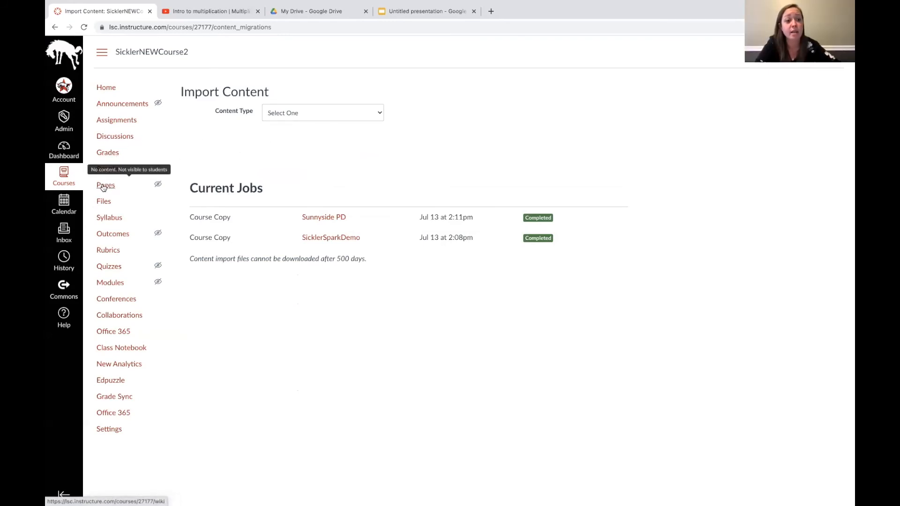
Step: Confirm Instructional Videos appears under Pages, then view the course's Modules list
click(106, 185)
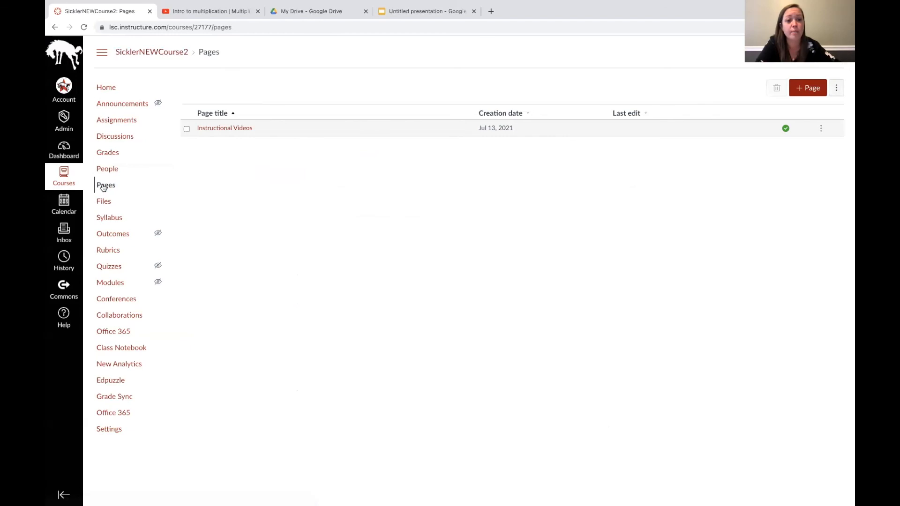
mouse_move(220, 136)
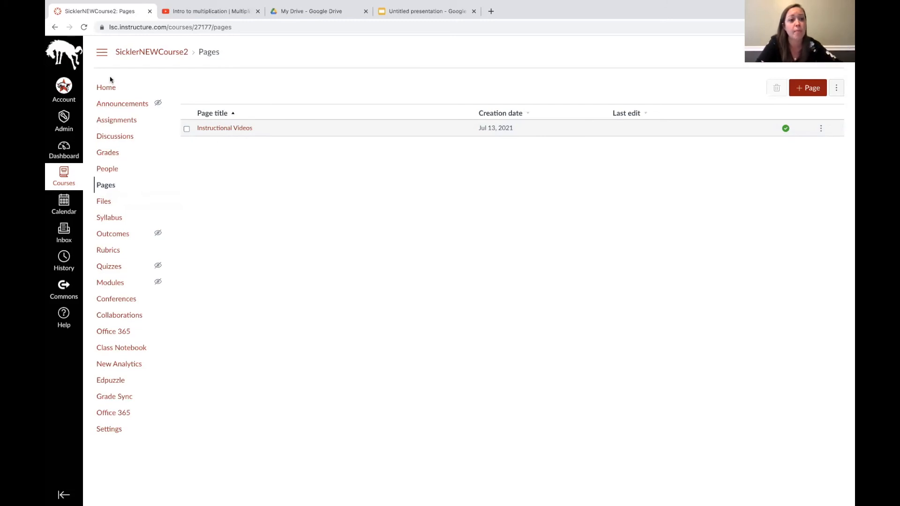
click(110, 282)
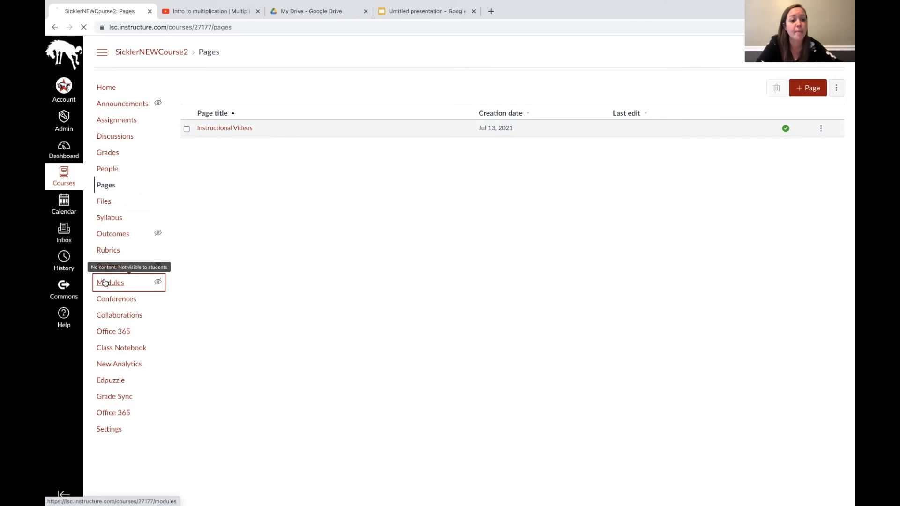
click(110, 282)
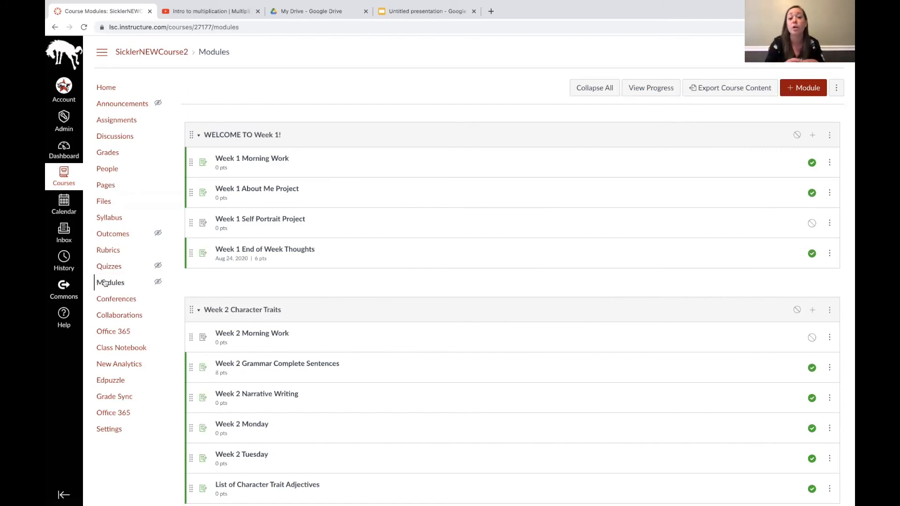
Step: Return to the Dashboard and open the SicklerNEWcourse course card
click(63, 149)
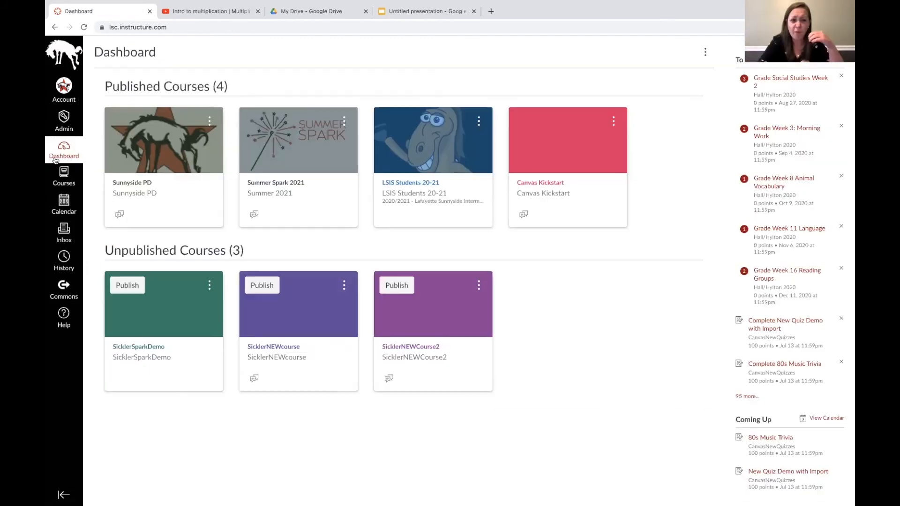
mouse_move(180, 304)
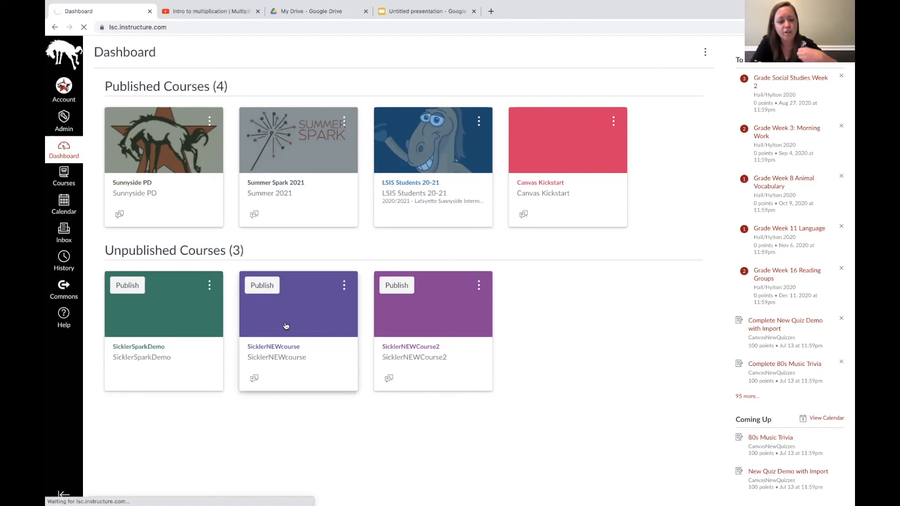
click(273, 346)
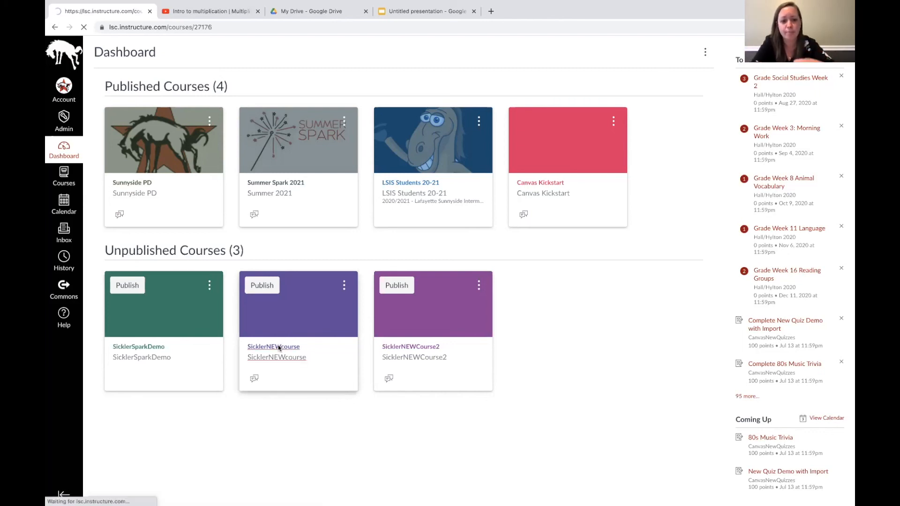
click(273, 345)
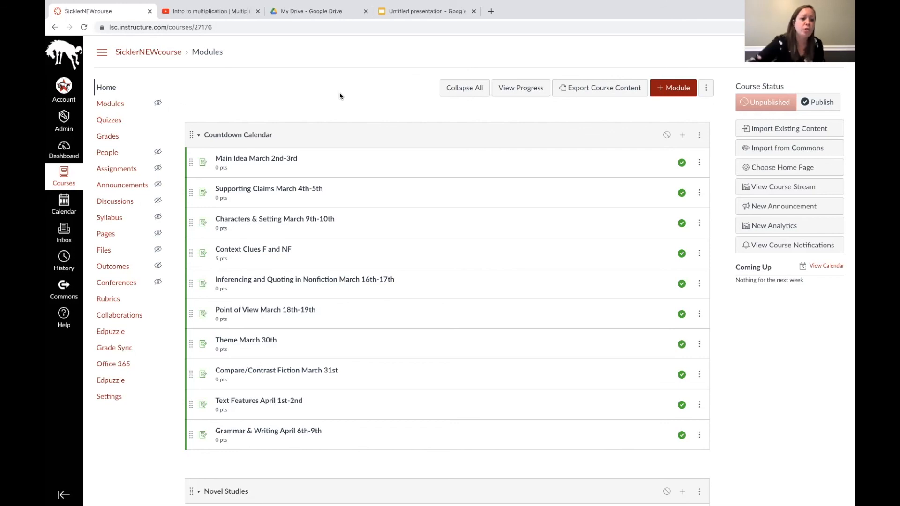
Step: Open SicklerNEWcourse's Settings to view its Course Details
click(110, 397)
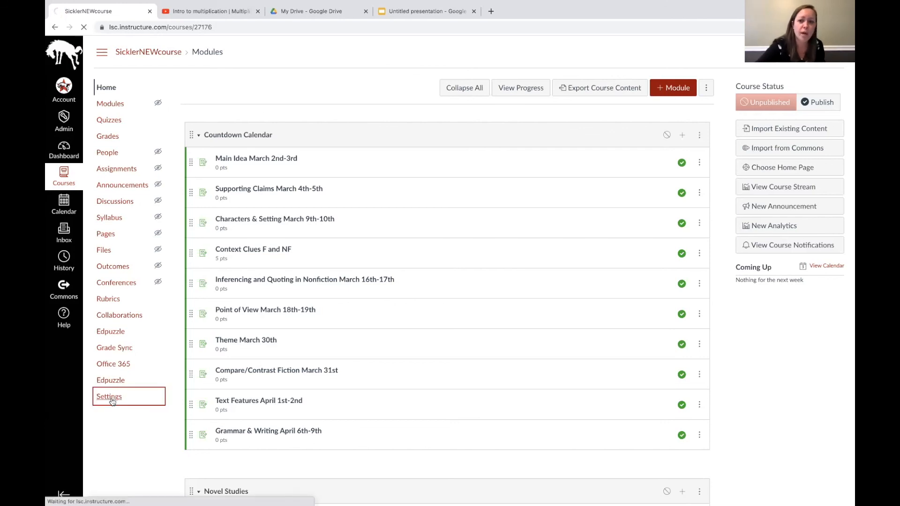
click(110, 396)
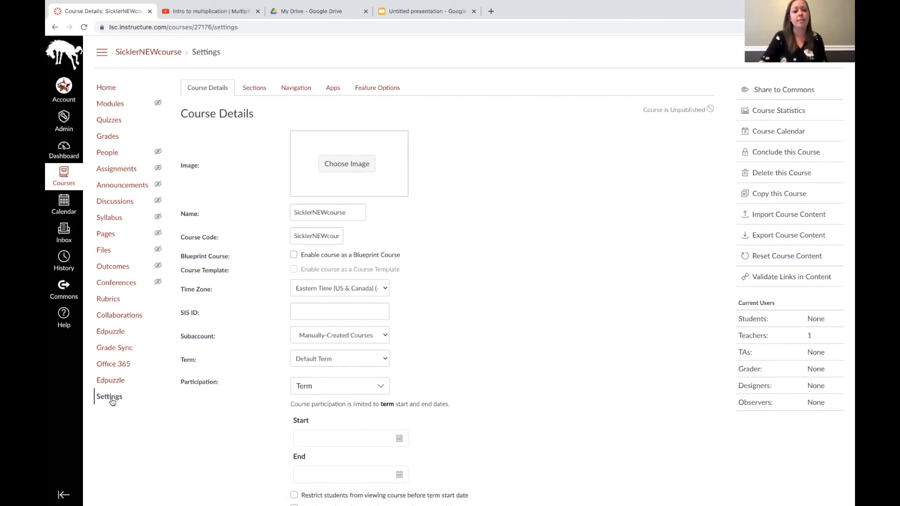
mouse_move(110, 396)
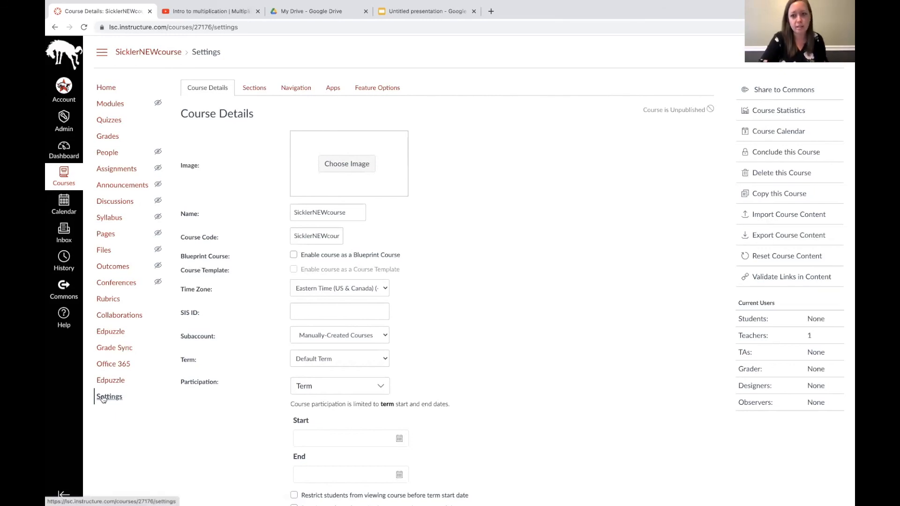